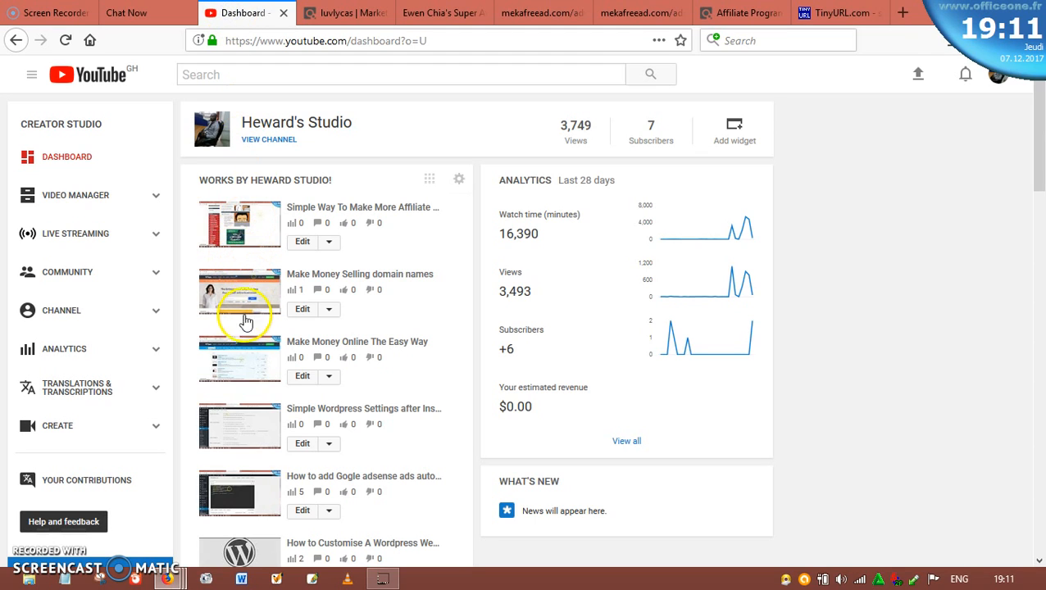
pyautogui.moveTo(243, 322)
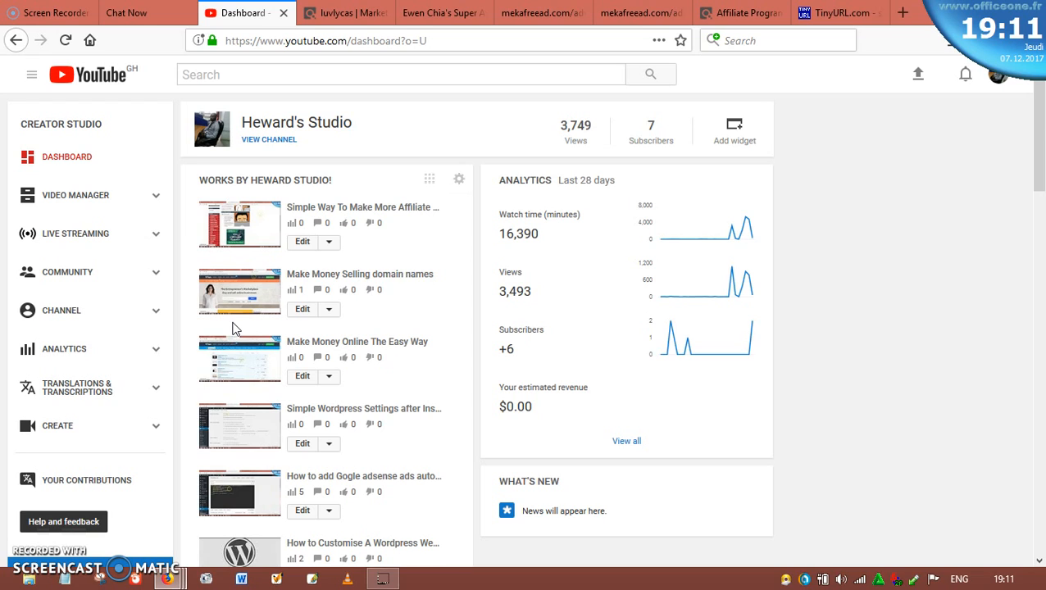
pyautogui.moveTo(218, 337)
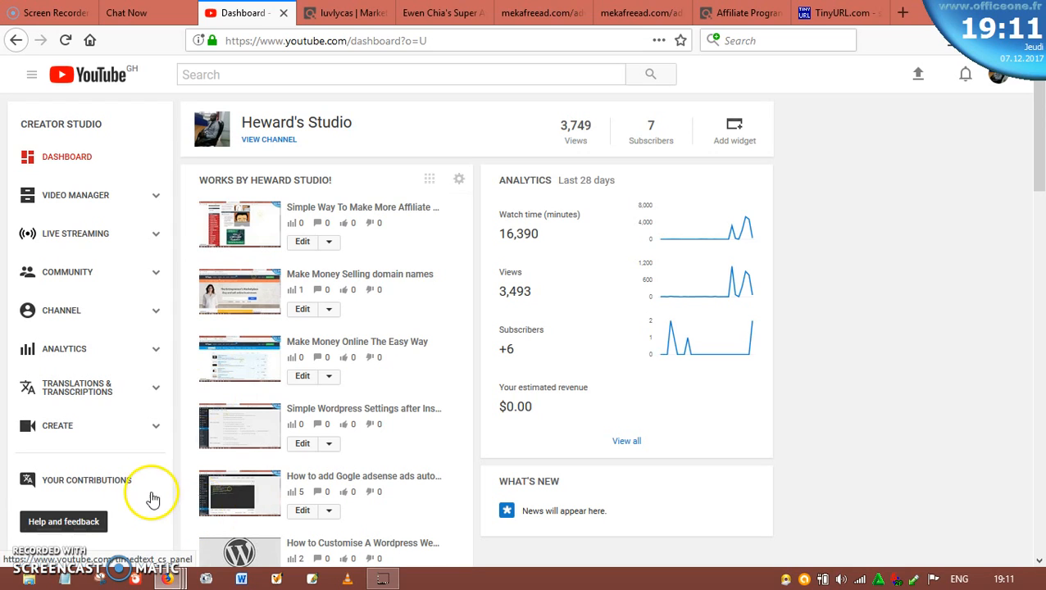
pyautogui.moveTo(161, 446)
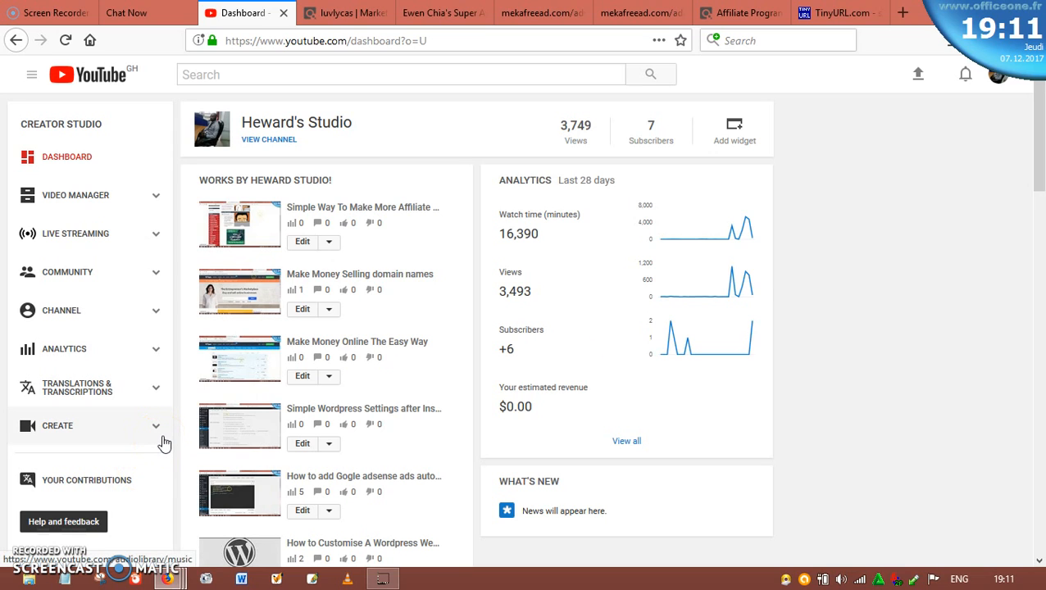
pyautogui.moveTo(627, 430)
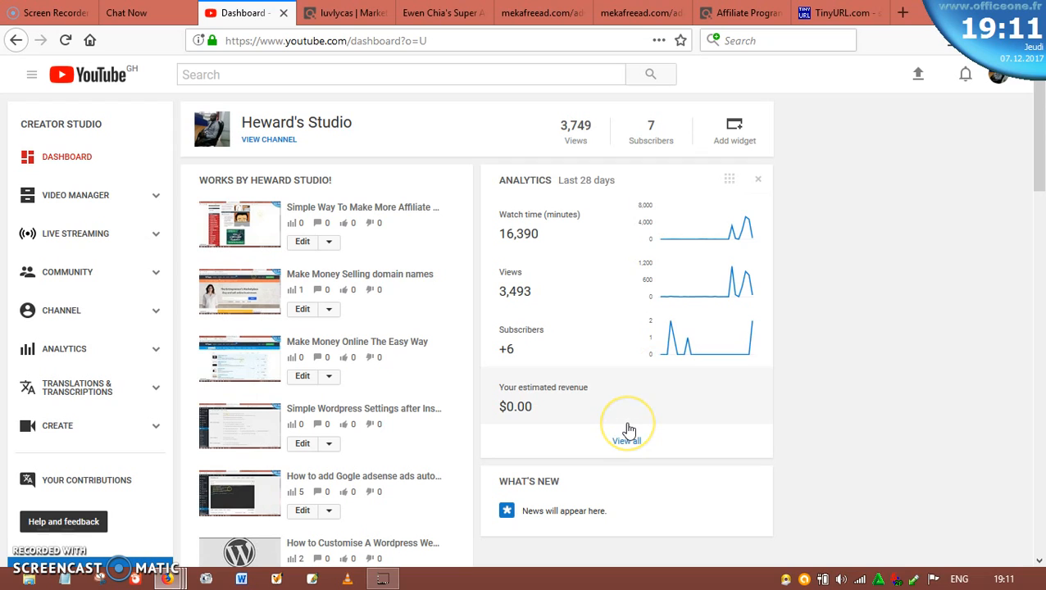
pyautogui.moveTo(628, 426)
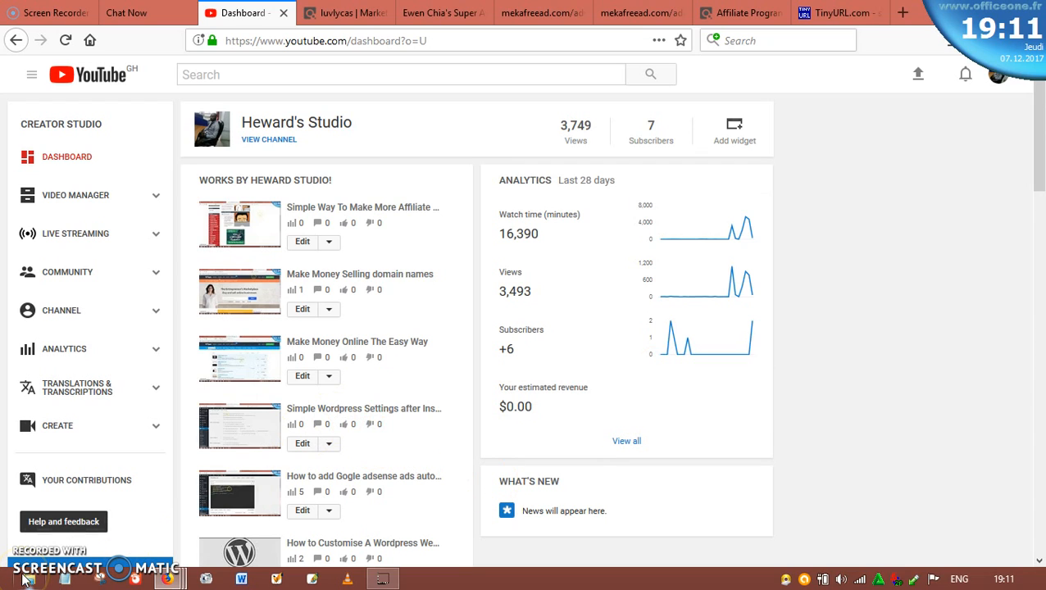
pyautogui.moveTo(64, 579)
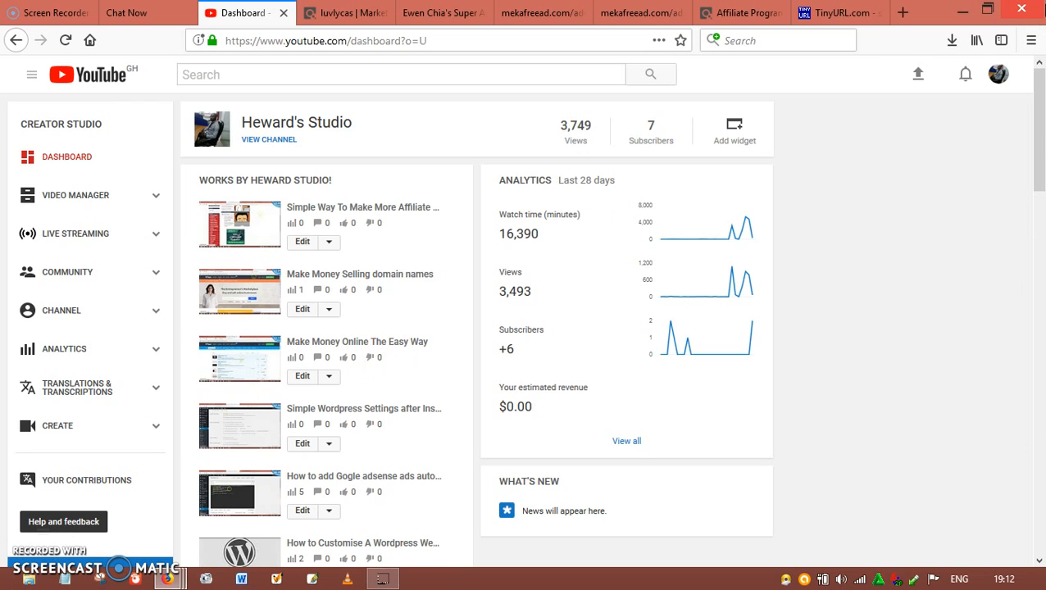
pyautogui.moveTo(1021, 8)
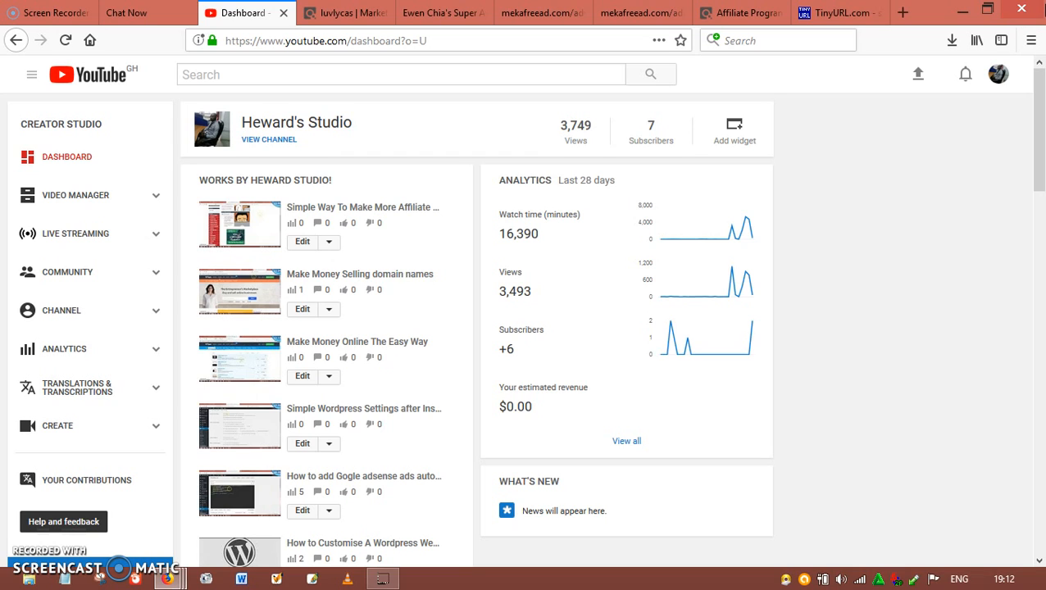
pyautogui.moveTo(872, 78)
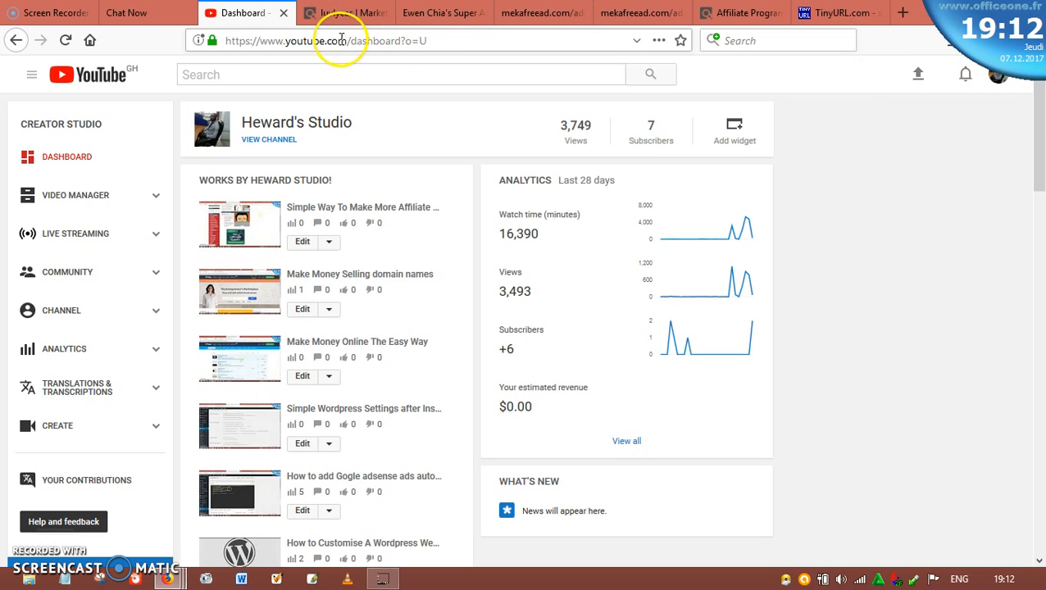
pyautogui.moveTo(416, 111)
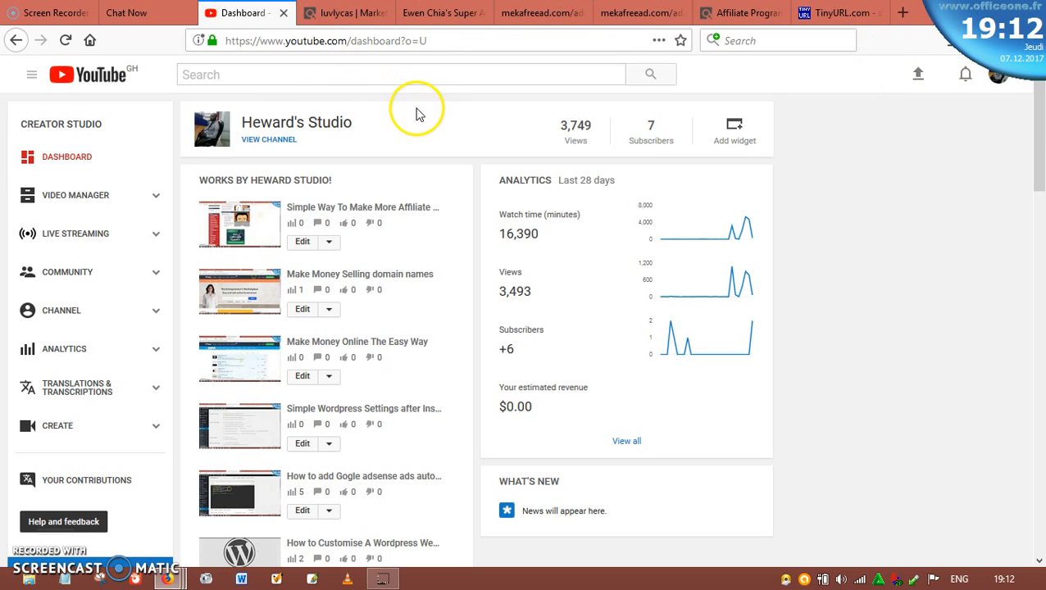
pyautogui.moveTo(349, 98)
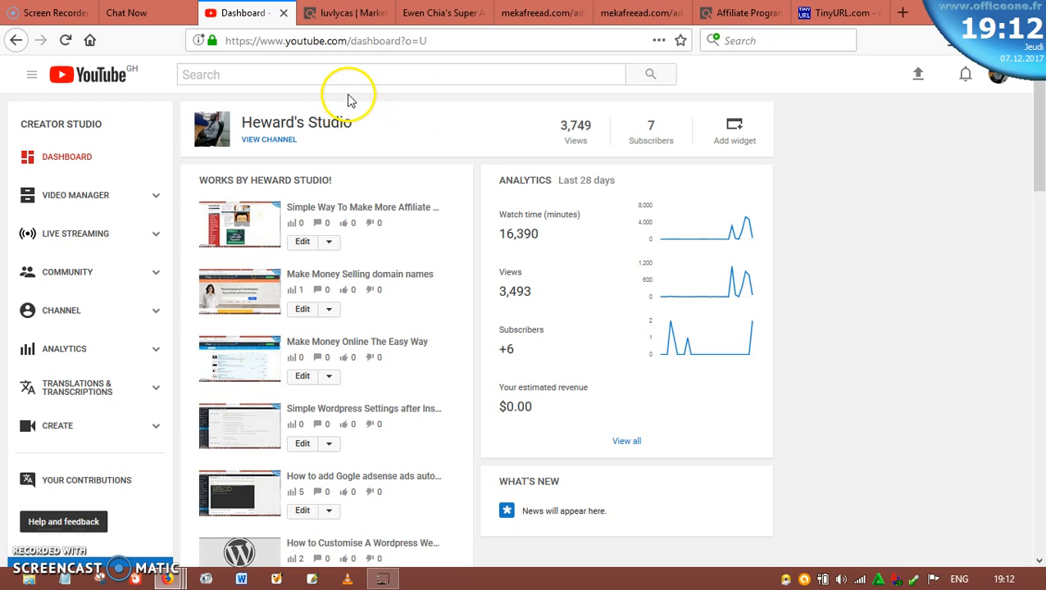
pyautogui.moveTo(351, 82)
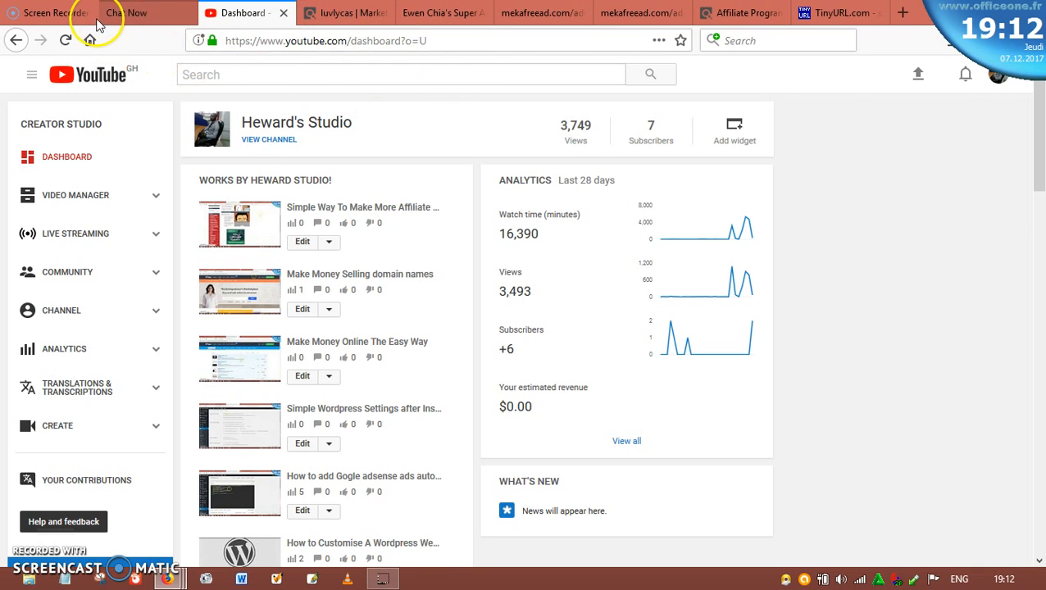
# Step: Load flippa.com in the tab showing the mekafreead advertising page
pyautogui.click(127, 12)
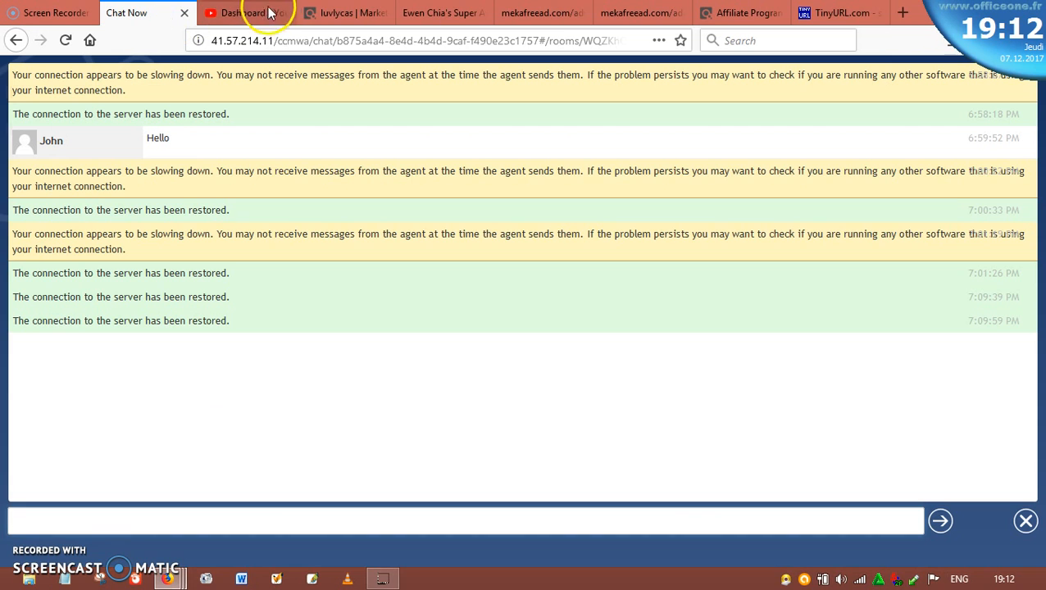
pyautogui.click(635, 12)
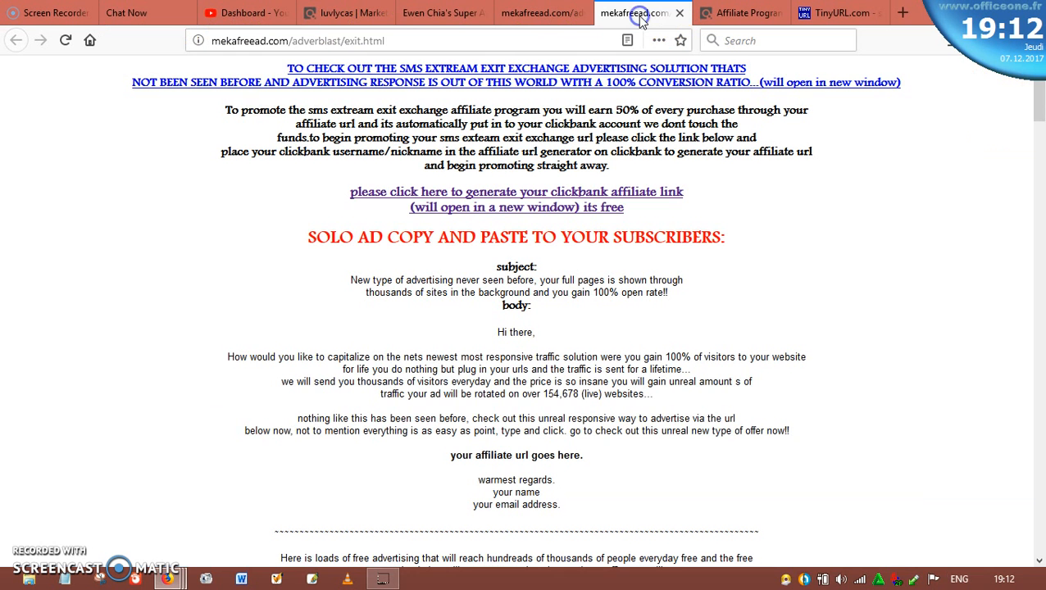
pyautogui.click(328, 40)
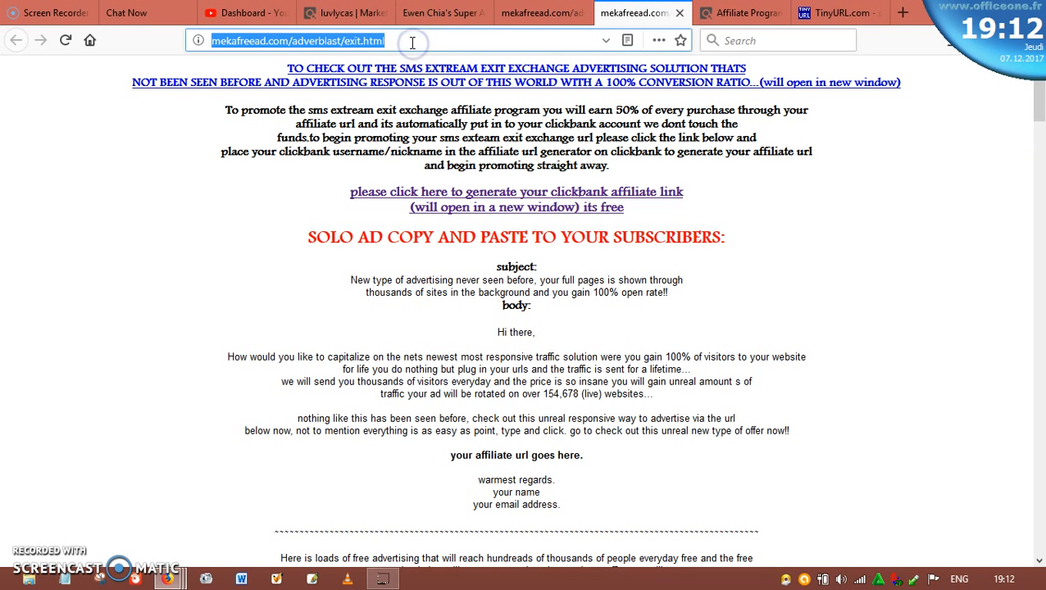
pyautogui.write('flippa.com/')
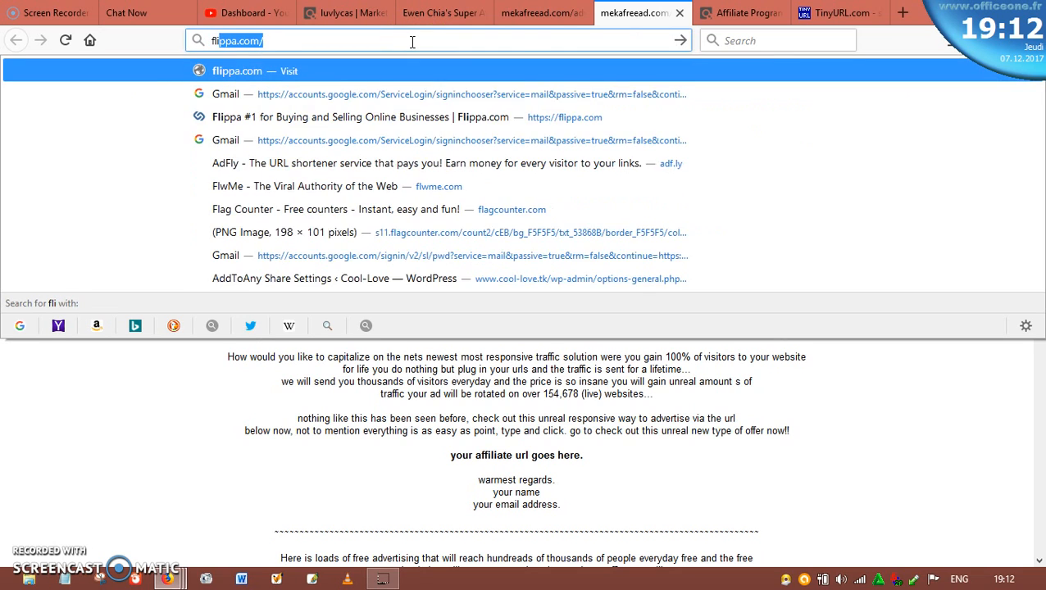
pyautogui.write('ppa')
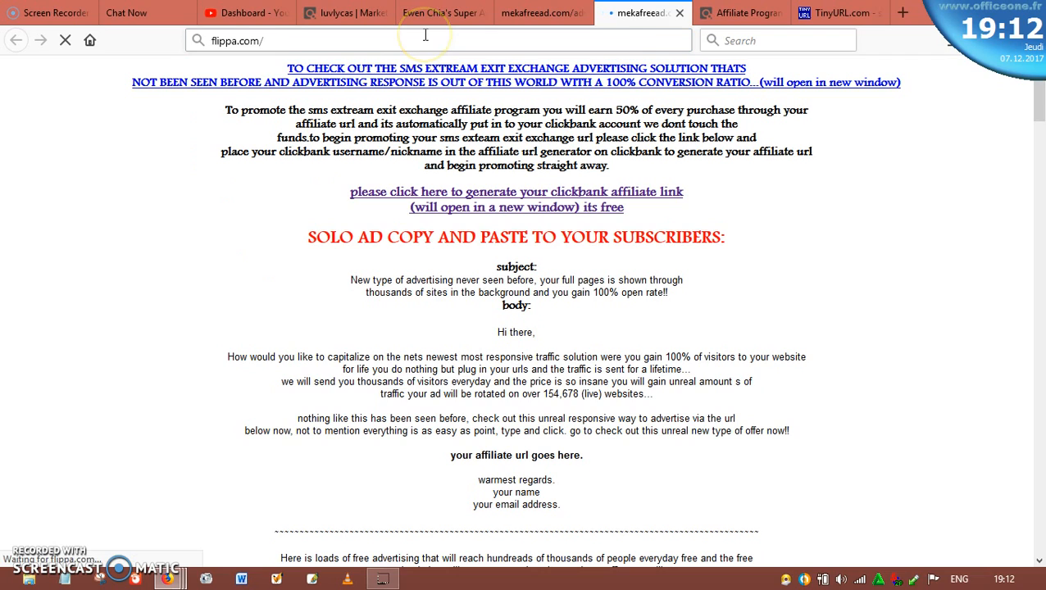
pyautogui.press('Return')
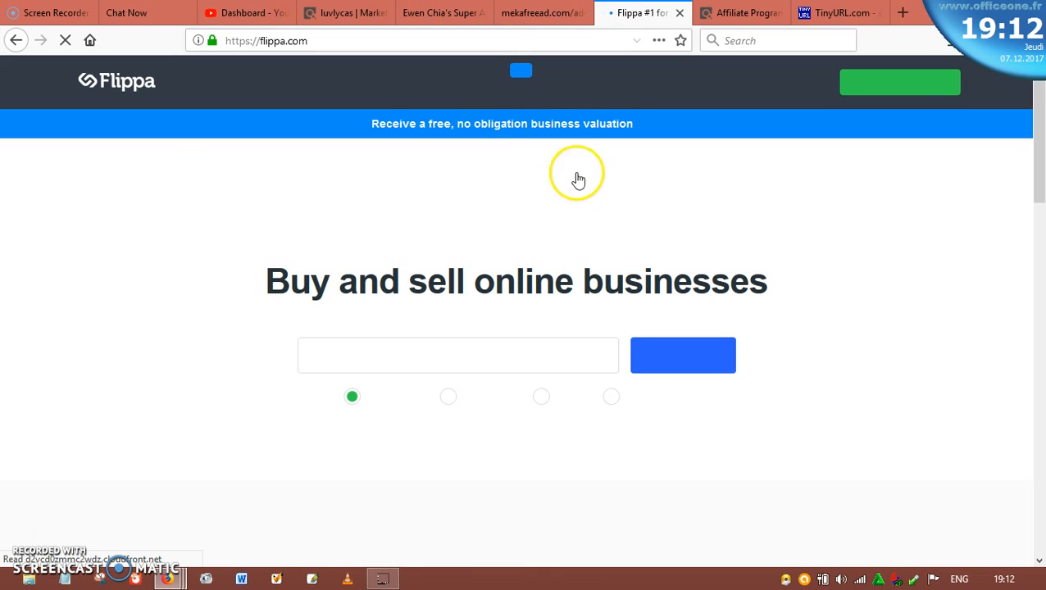
pyautogui.moveTo(608, 227)
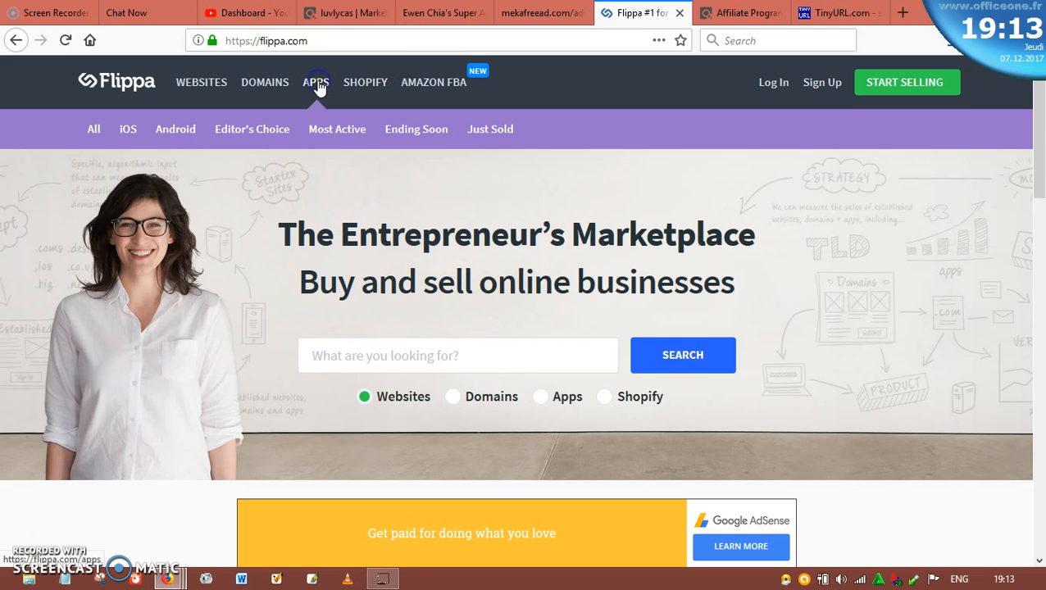
# Step: Open Flippa's APPS section and scroll down to the Editor's Choice listings
pyautogui.click(316, 82)
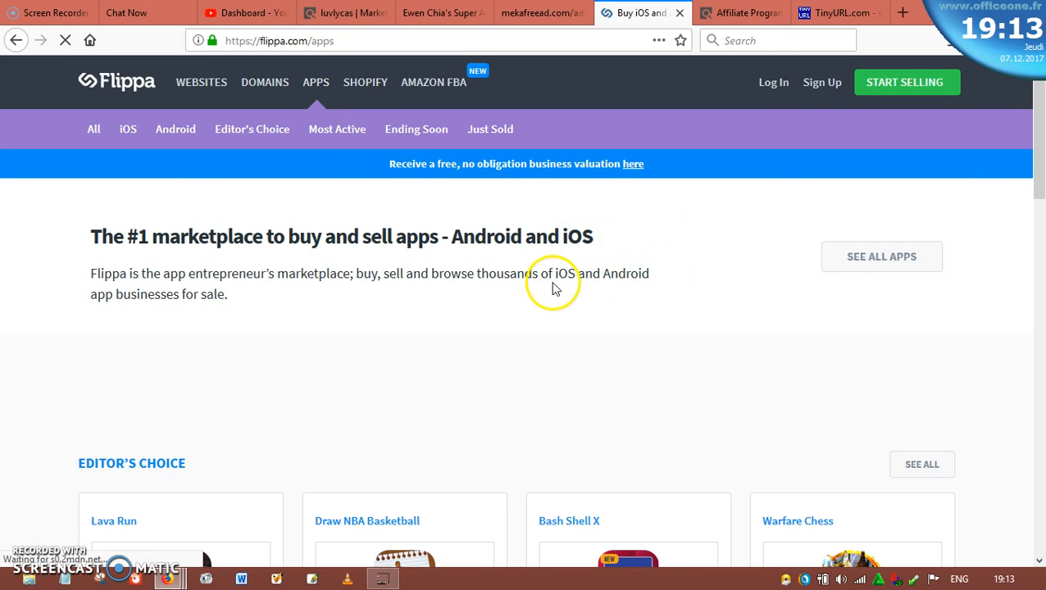
pyautogui.scroll(-3)
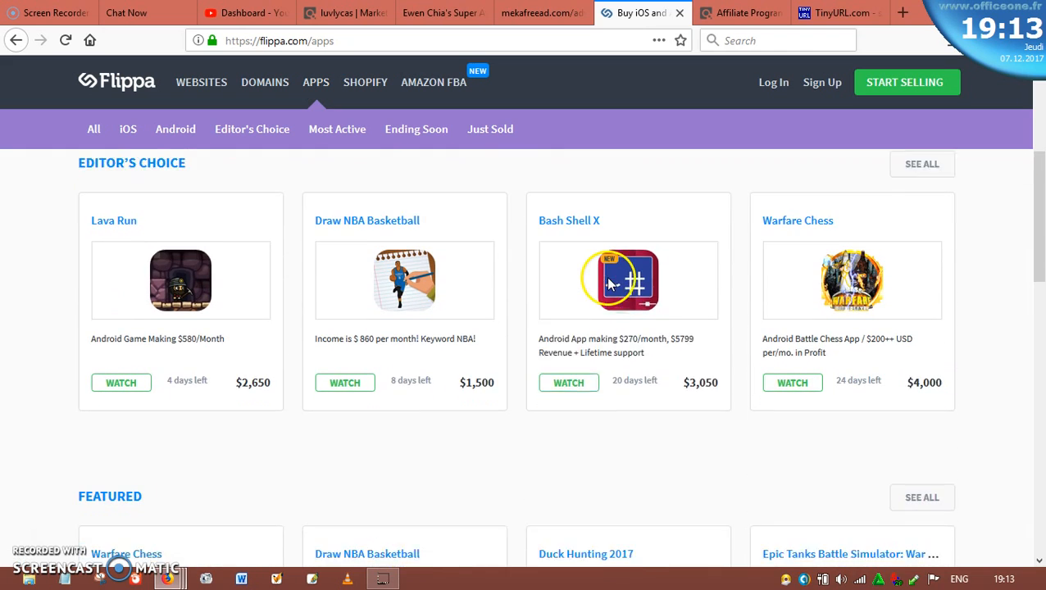
pyautogui.scroll(-3)
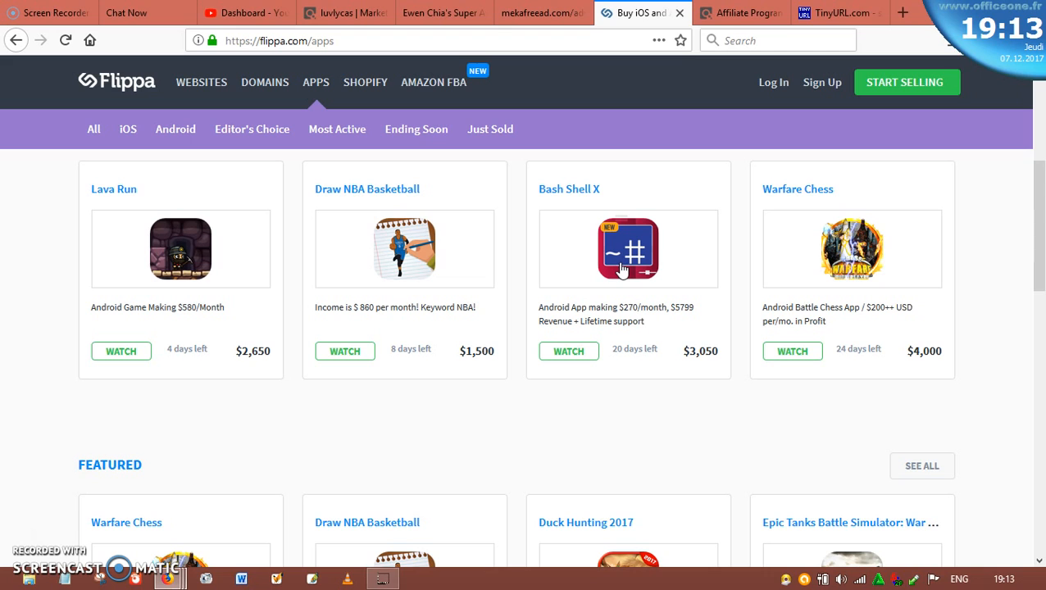
pyautogui.click(624, 270)
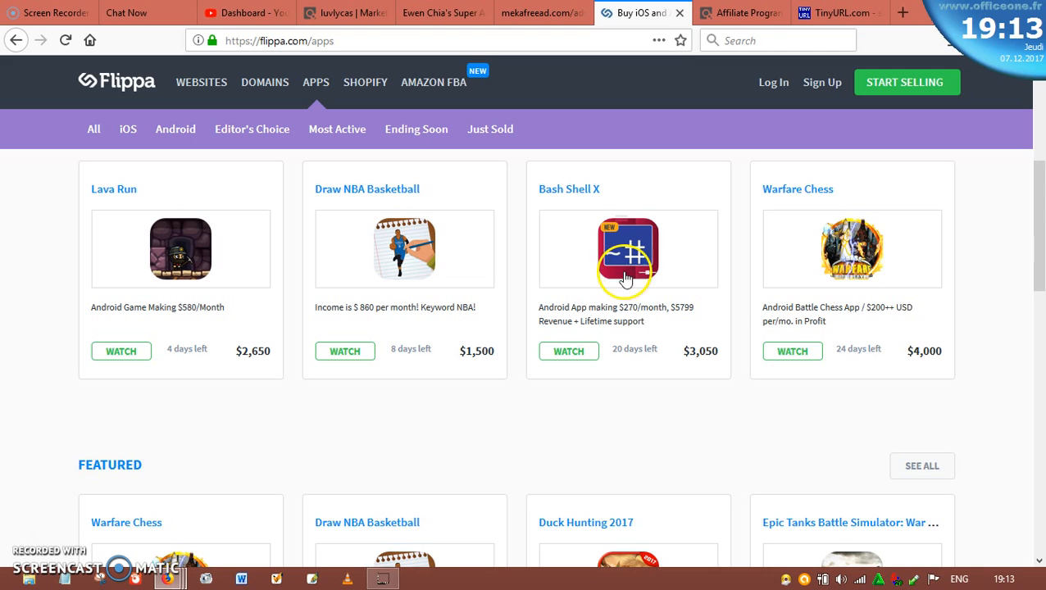
pyautogui.moveTo(368, 271)
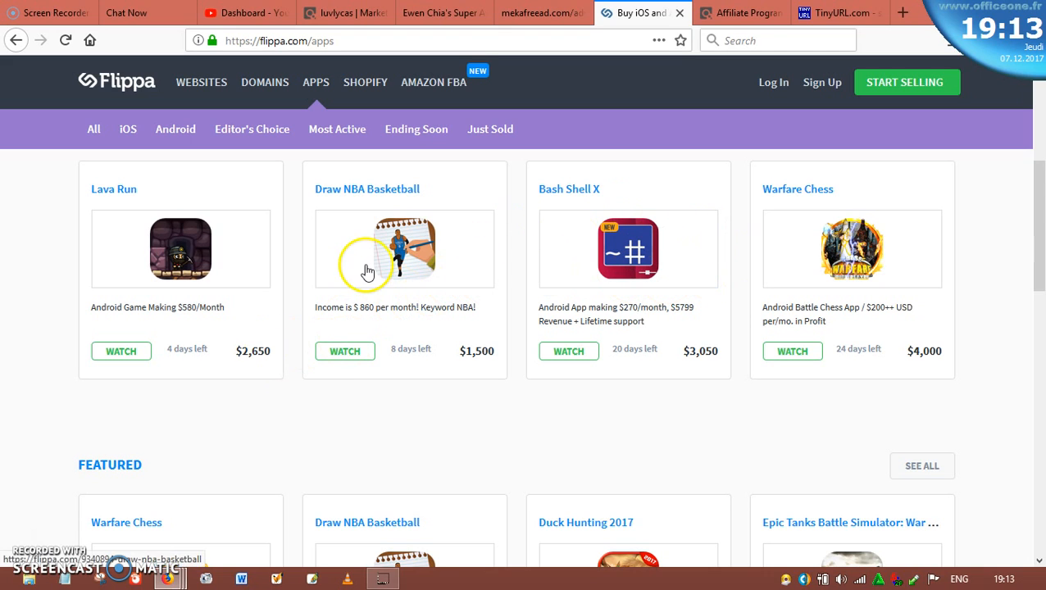
pyautogui.moveTo(128, 314)
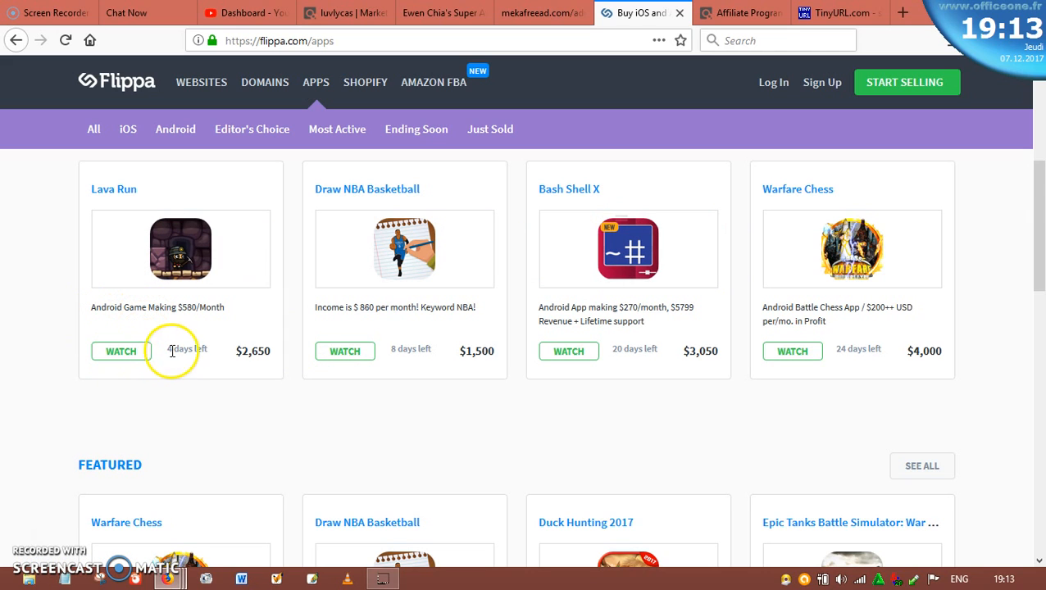
pyautogui.moveTo(252, 361)
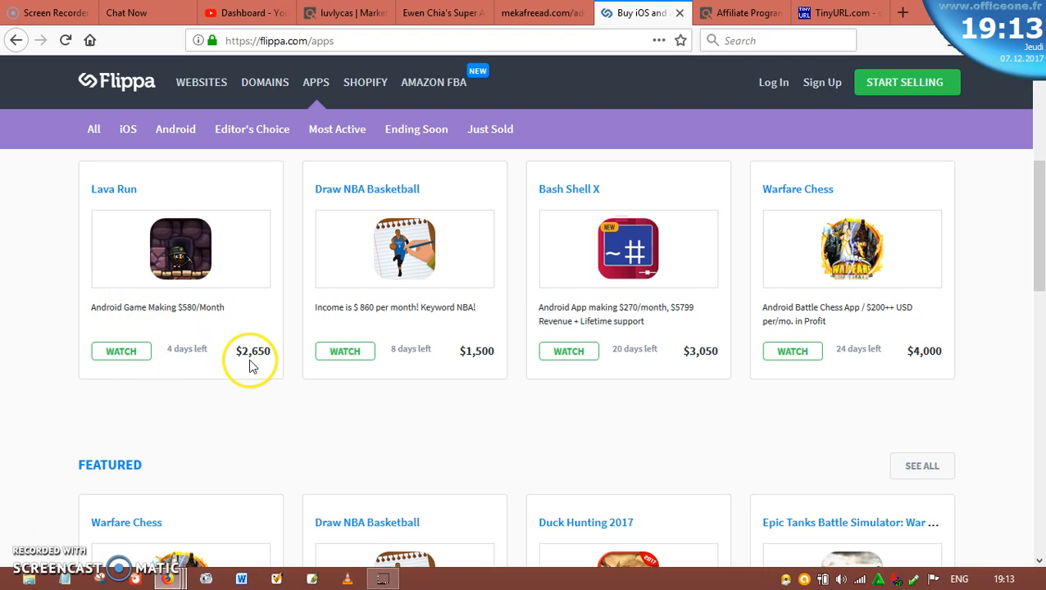
pyautogui.moveTo(256, 373)
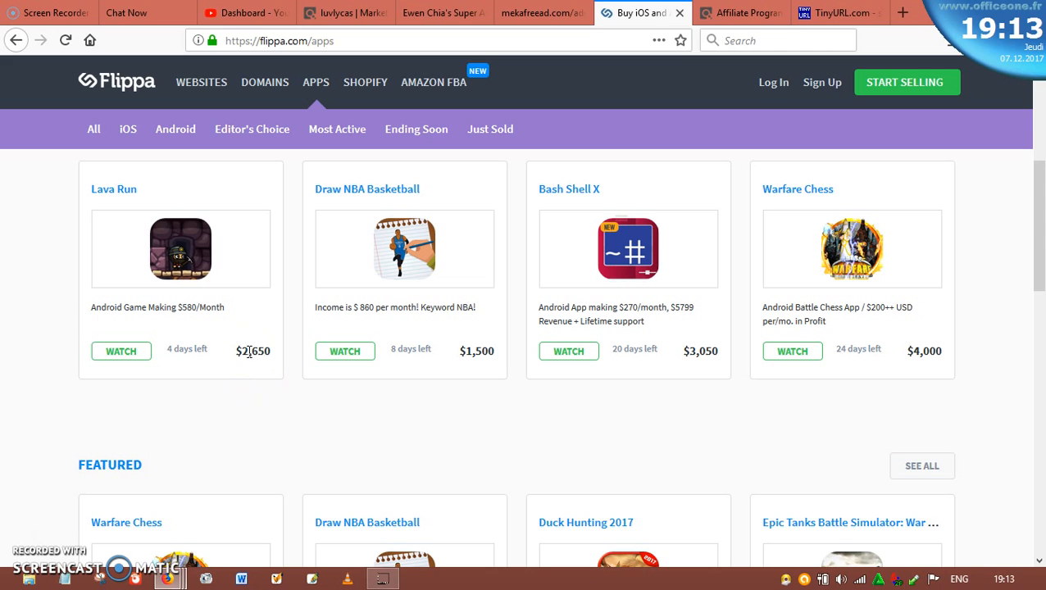
pyautogui.moveTo(160, 313)
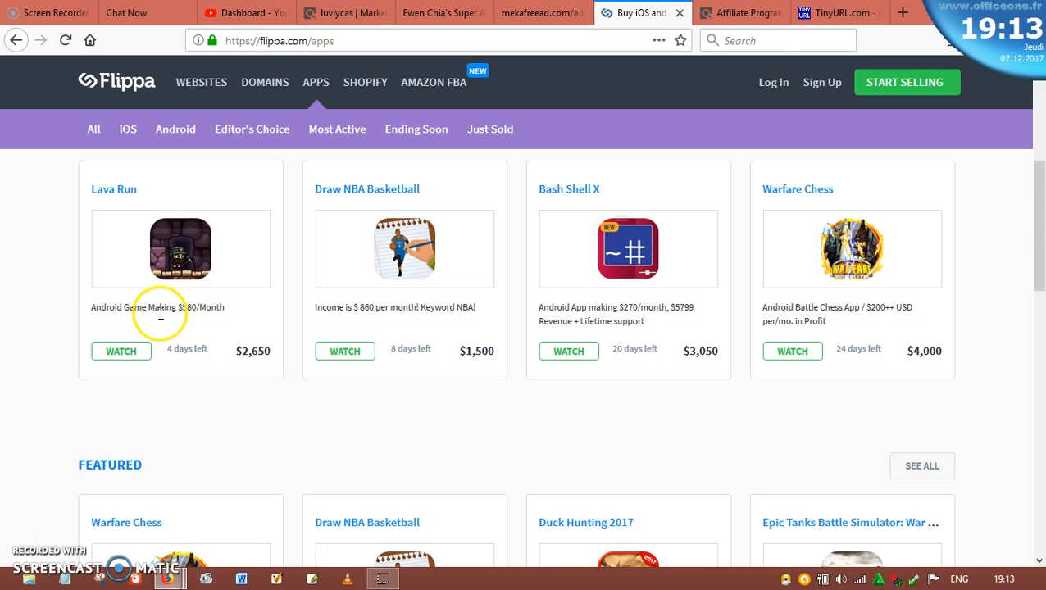
pyautogui.moveTo(204, 313)
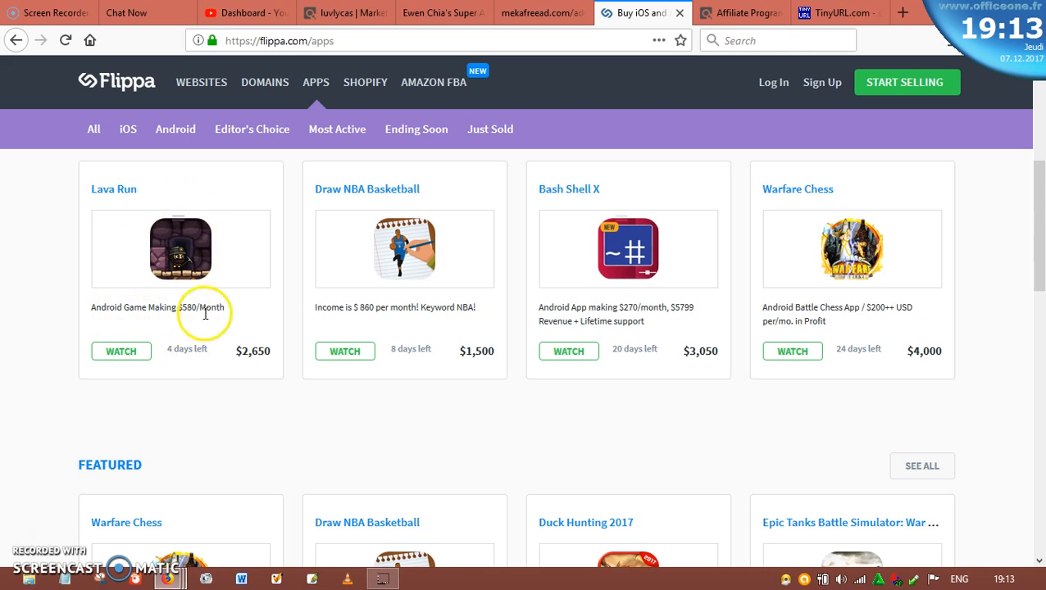
pyautogui.moveTo(241, 318)
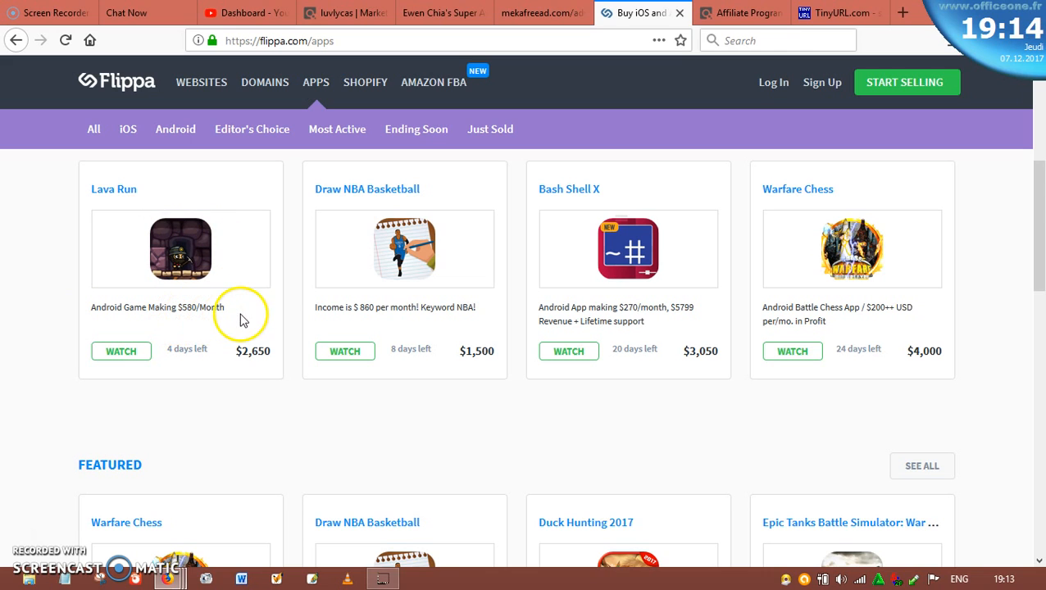
pyautogui.moveTo(275, 319)
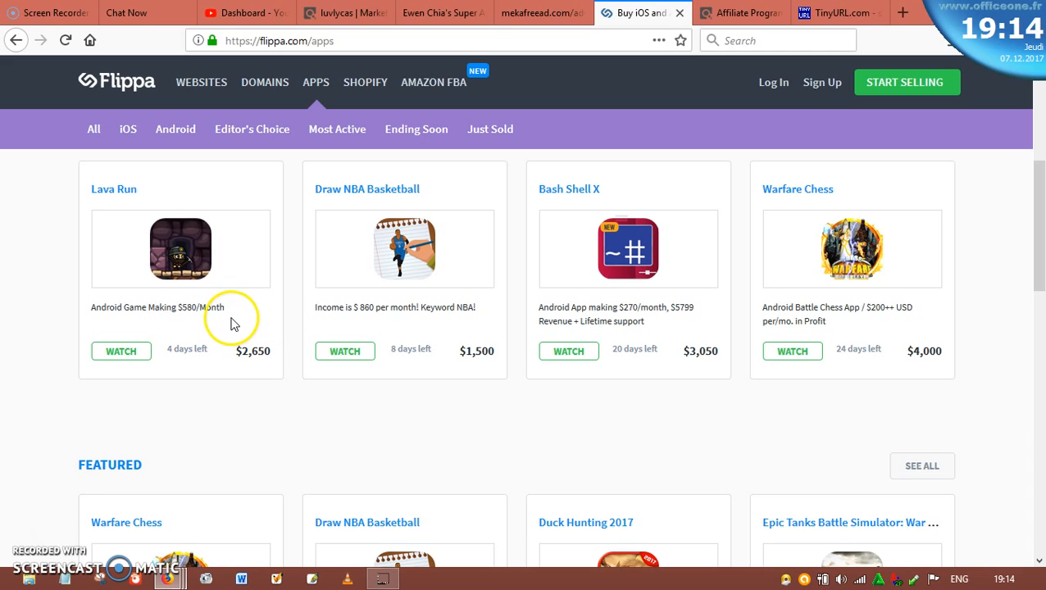
pyautogui.moveTo(234, 321)
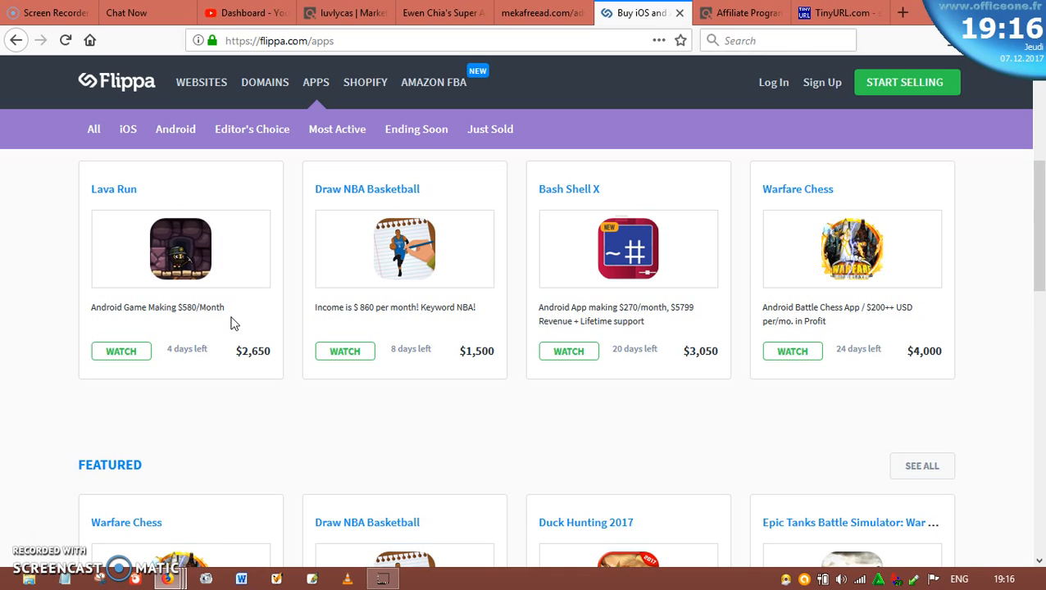
pyautogui.moveTo(231, 86)
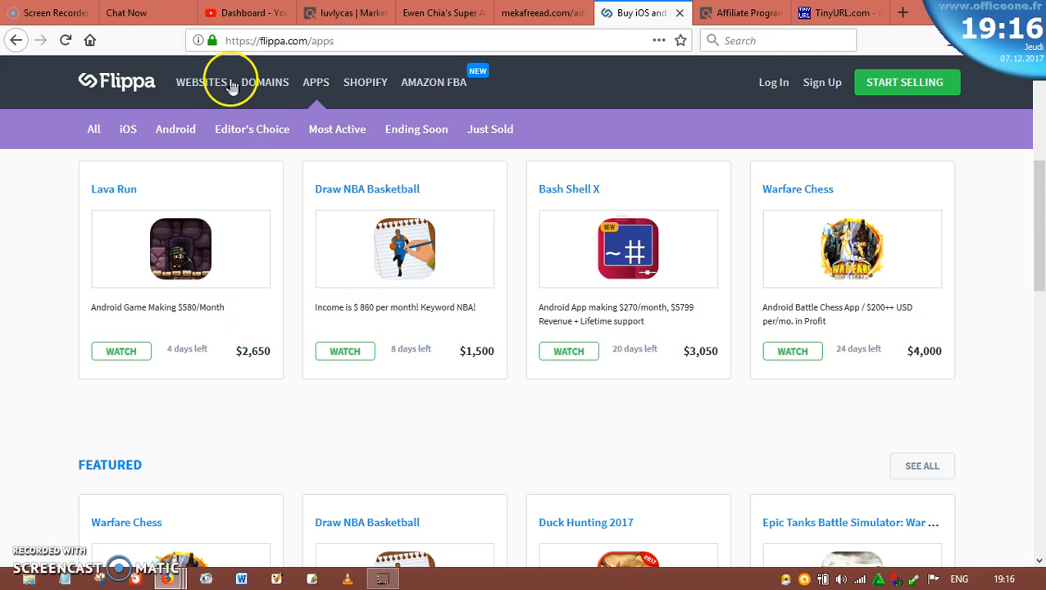
pyautogui.moveTo(115, 188)
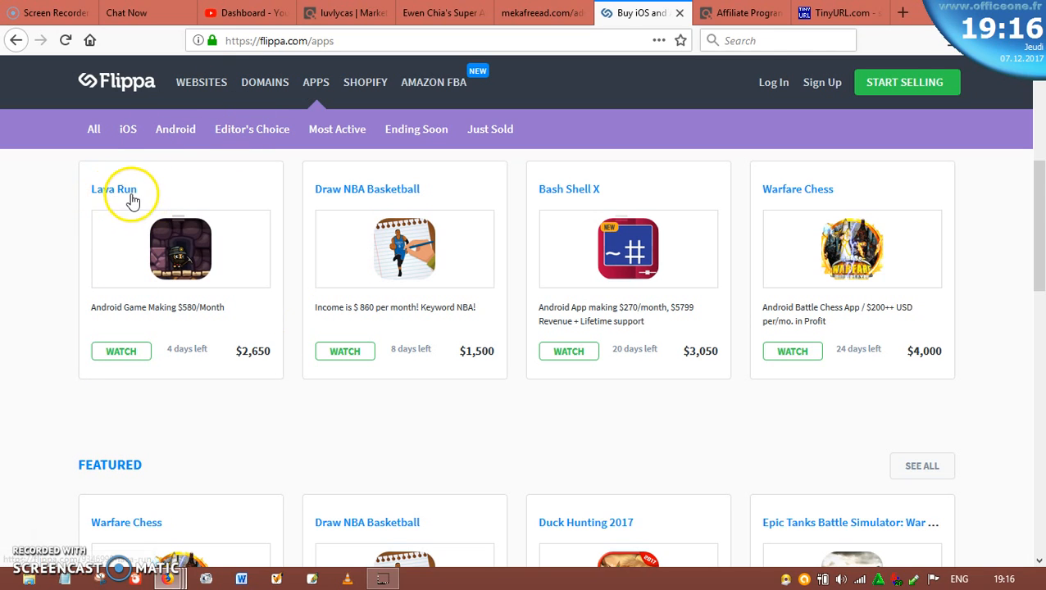
pyautogui.moveTo(195, 297)
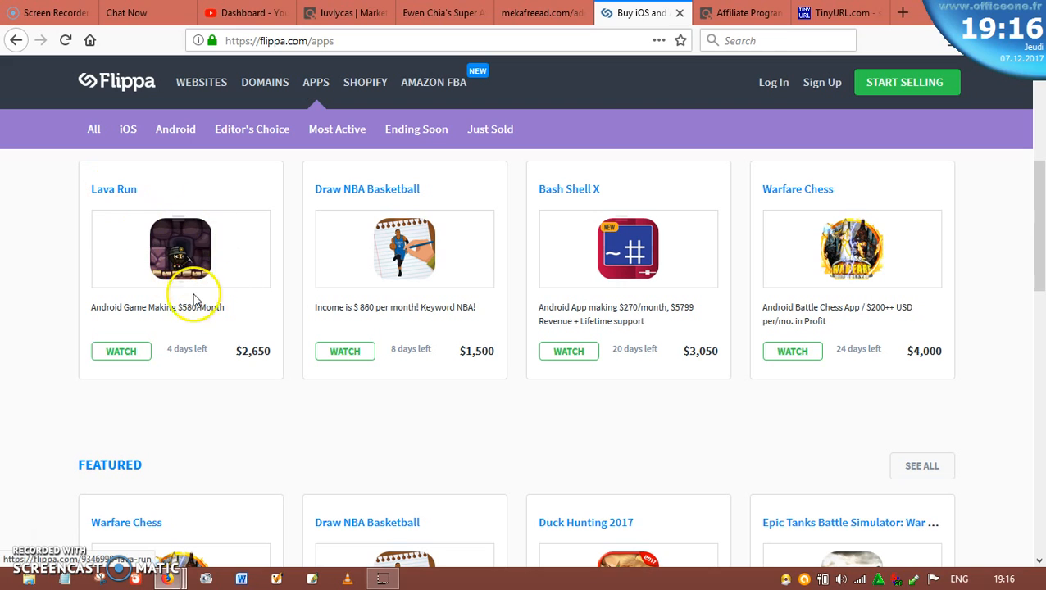
pyautogui.moveTo(275, 226)
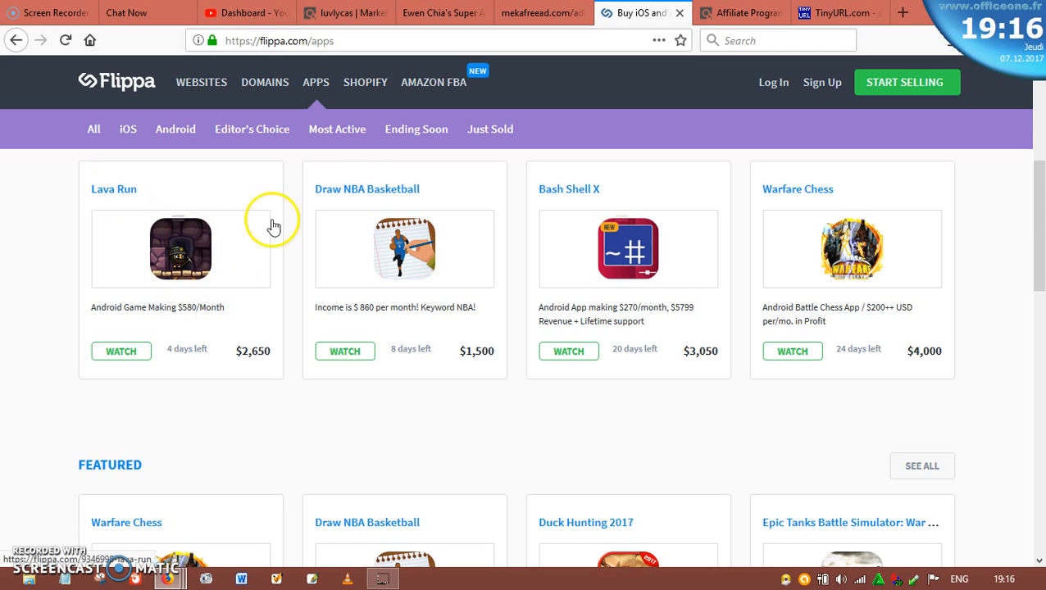
pyautogui.moveTo(422, 196)
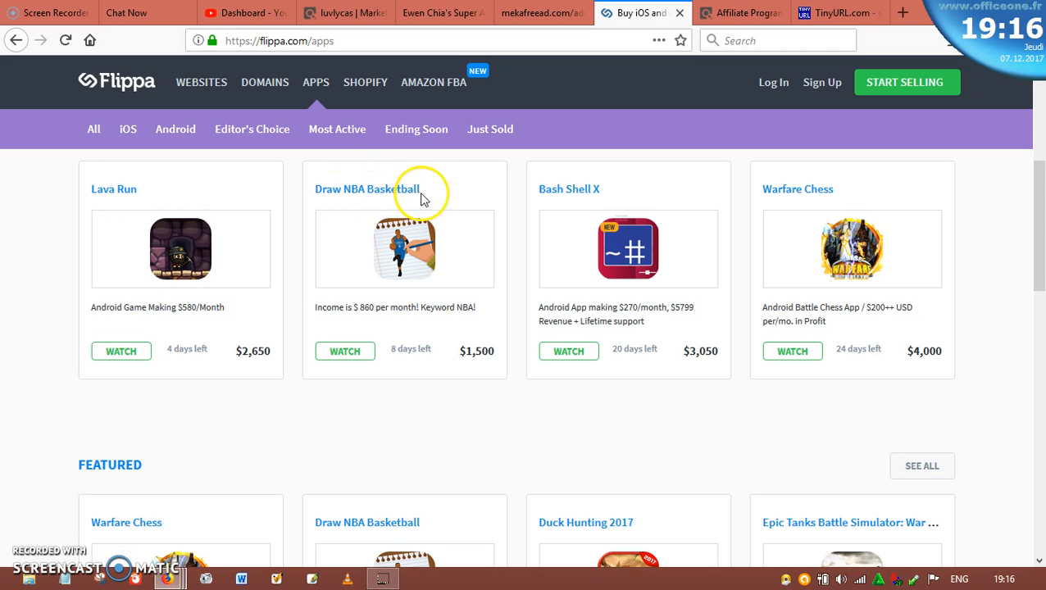
pyautogui.scroll(-3)
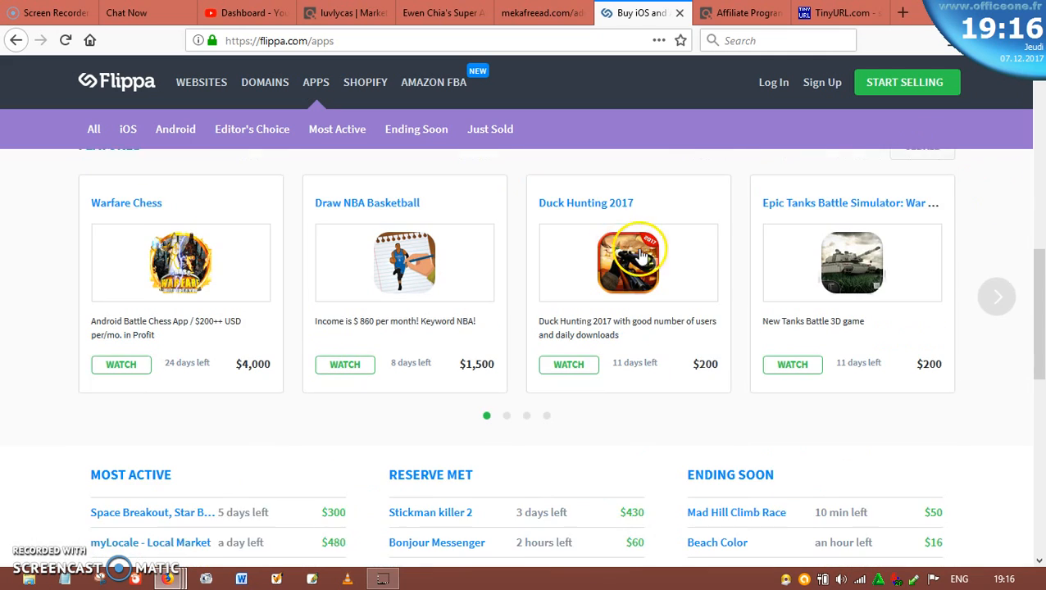
pyautogui.scroll(-3)
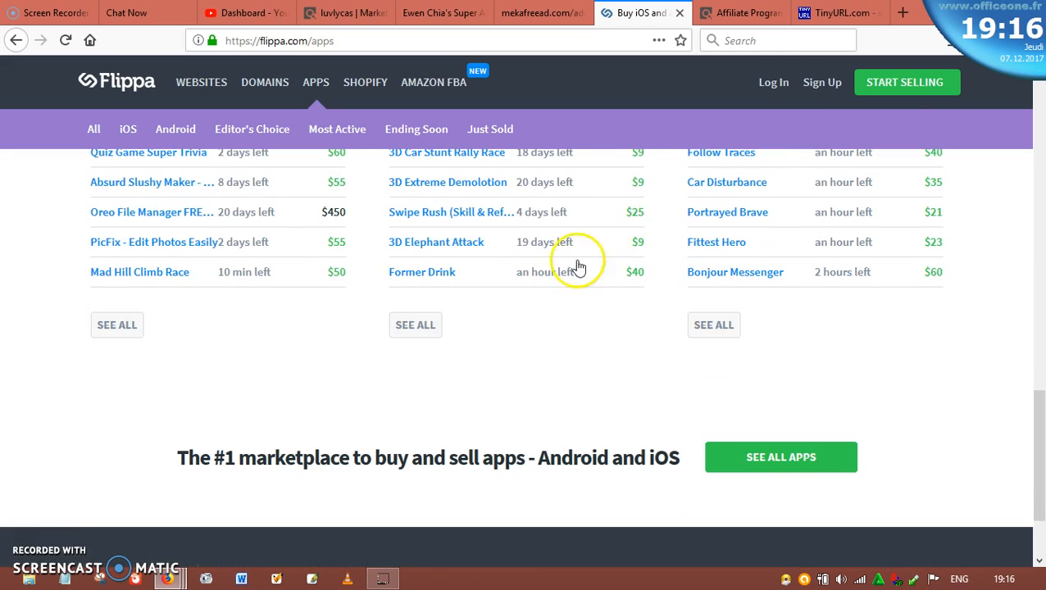
pyautogui.scroll(3)
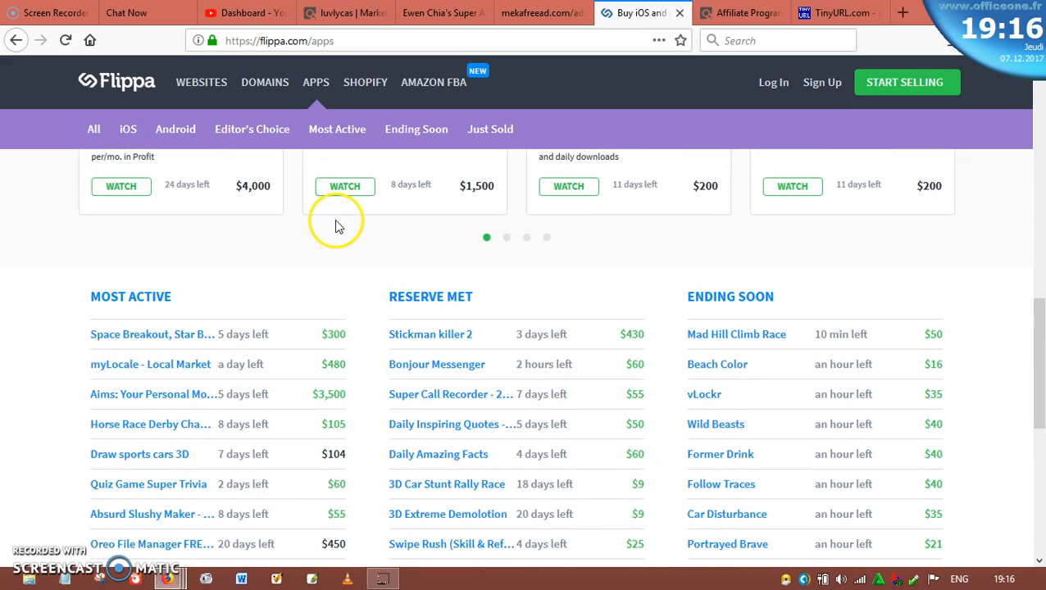
pyautogui.scroll(-3)
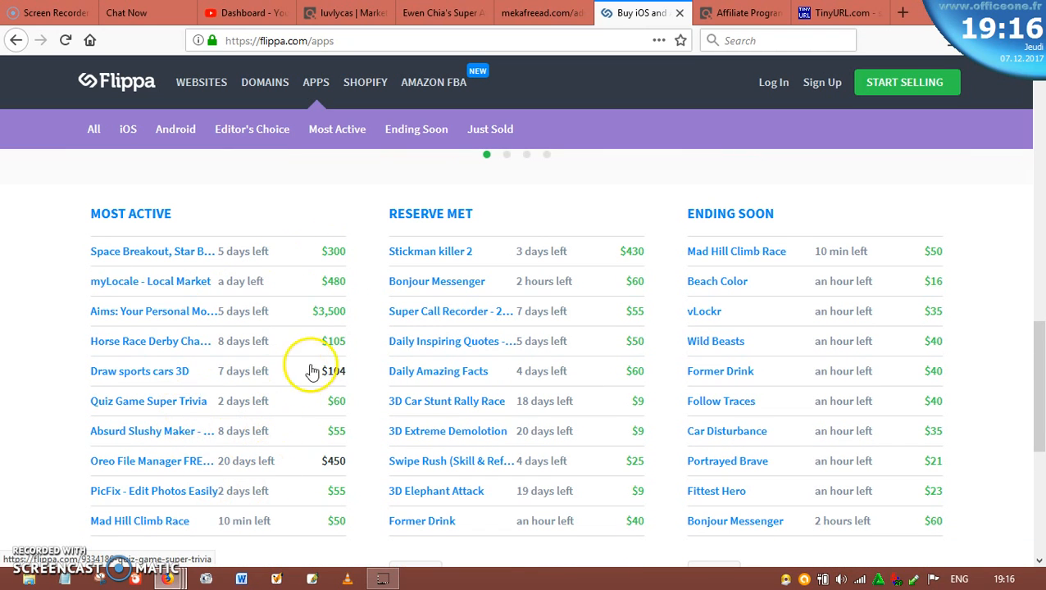
pyautogui.moveTo(537, 449)
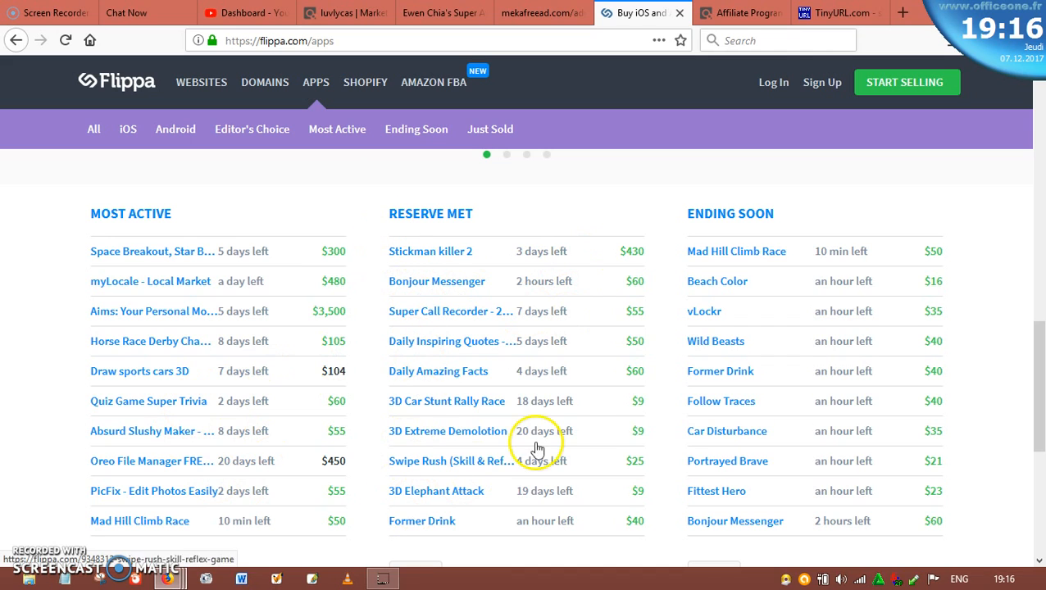
pyautogui.moveTo(490, 392)
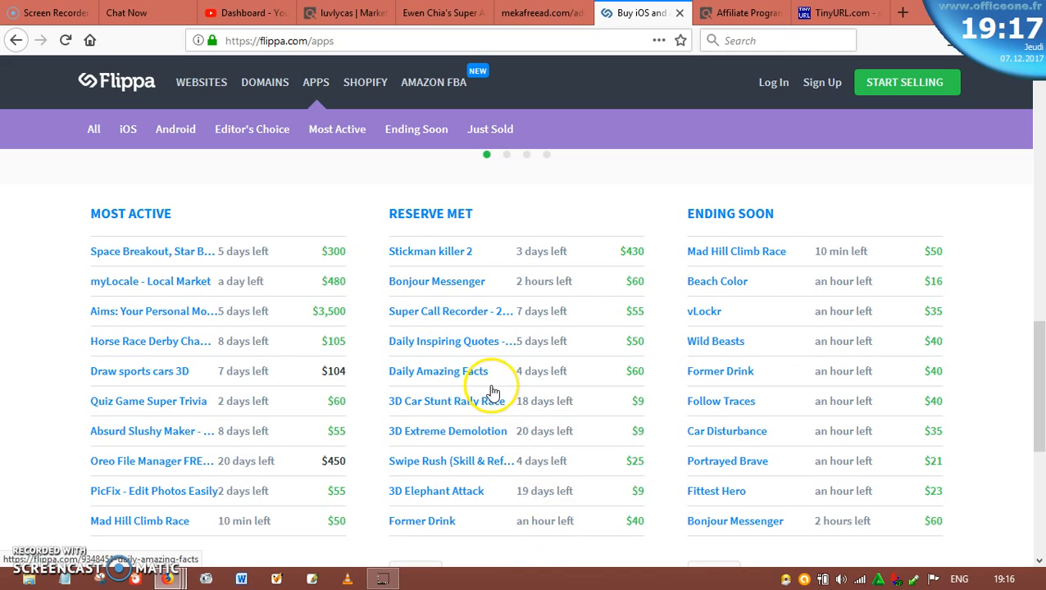
pyautogui.moveTo(472, 318)
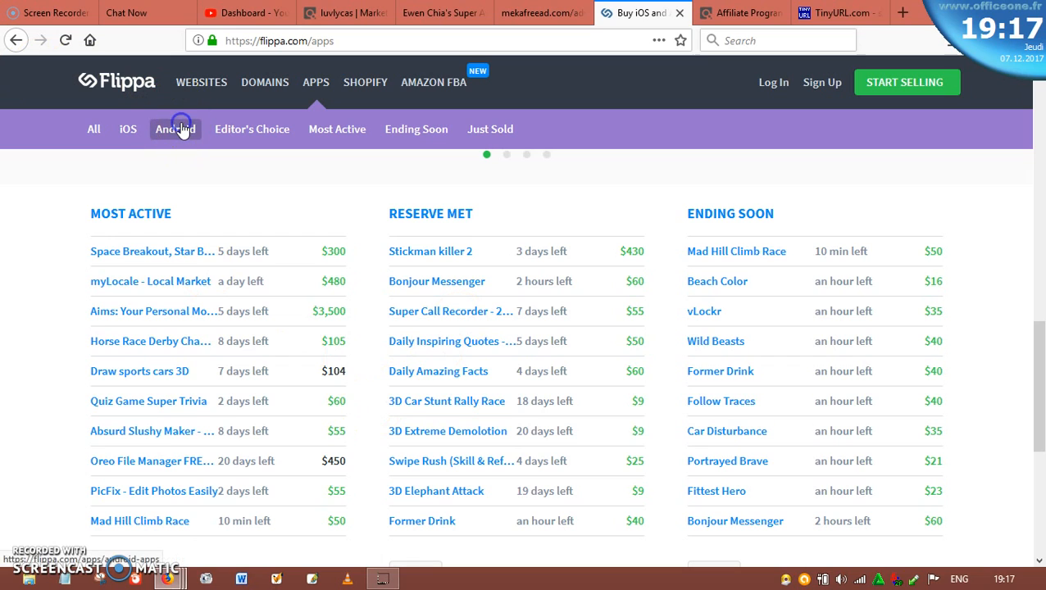
pyautogui.click(175, 128)
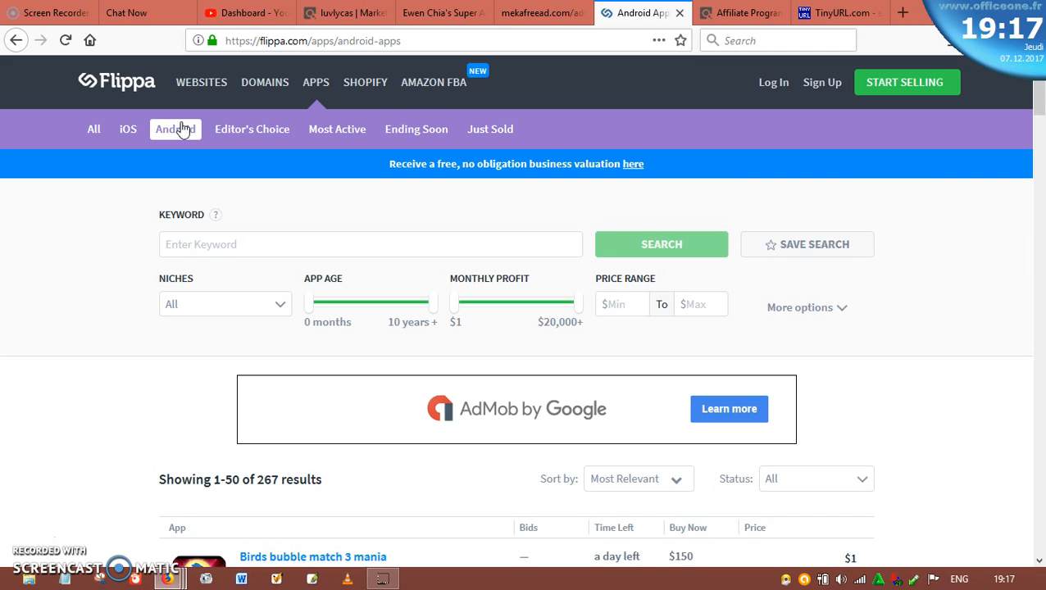
pyautogui.moveTo(414, 437)
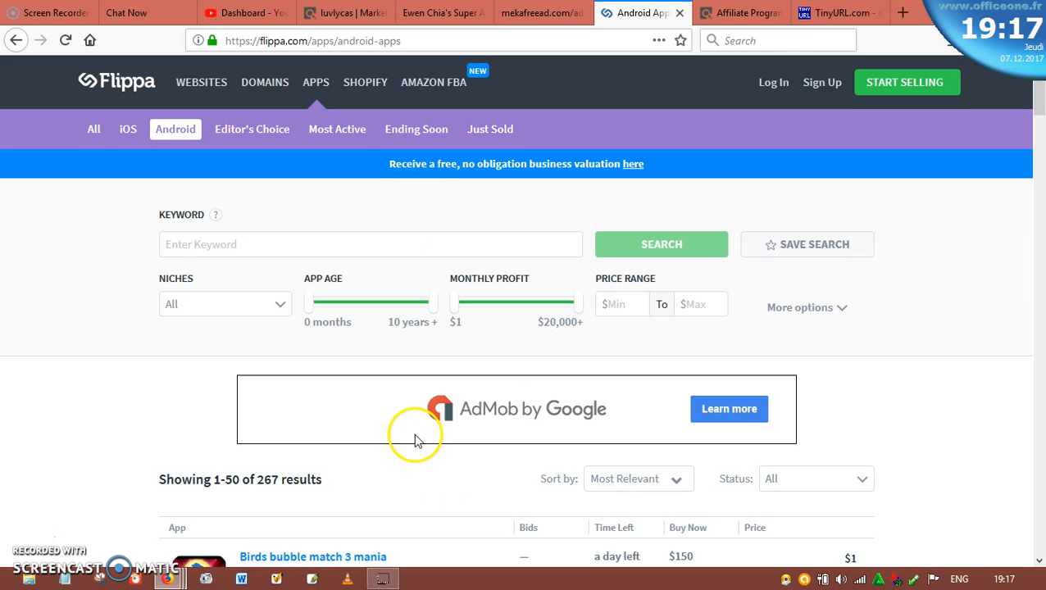
pyautogui.moveTo(437, 411)
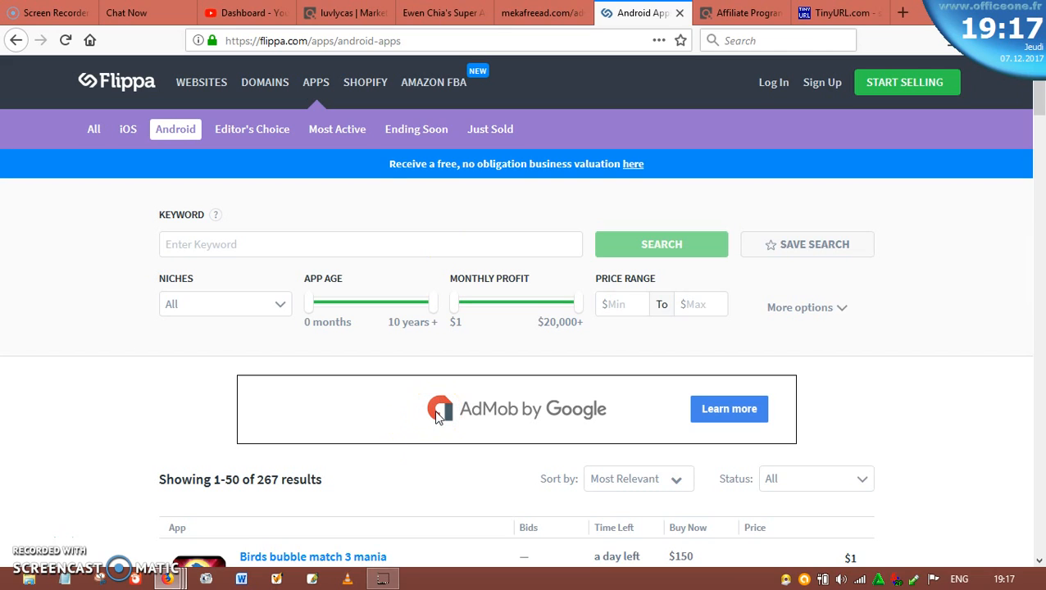
# Step: Select the Android tab in the Apps sub-navigation to show the 267 Android listings
pyautogui.click(426, 409)
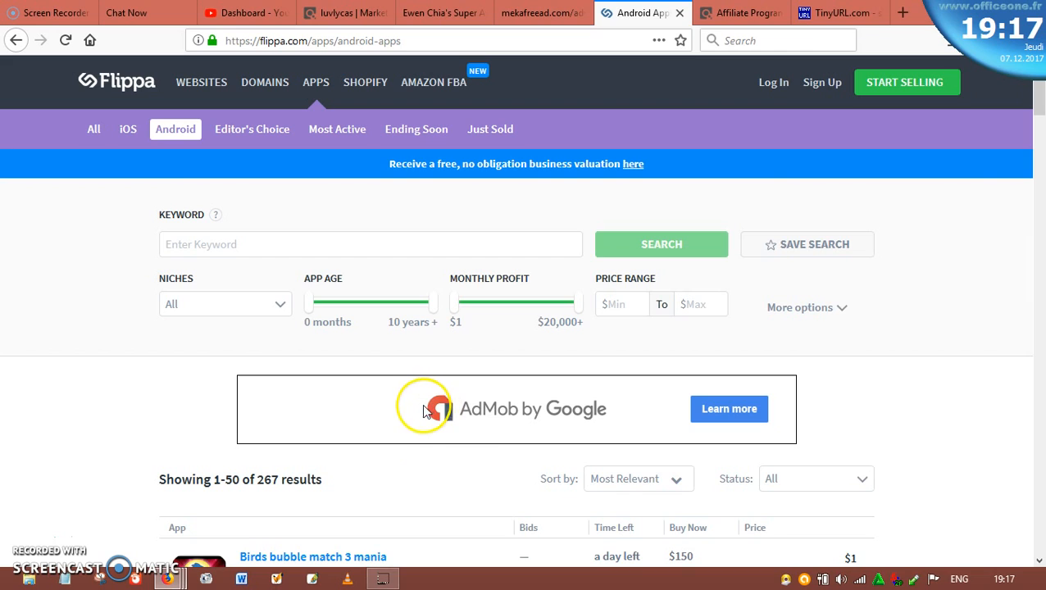
pyautogui.moveTo(403, 397)
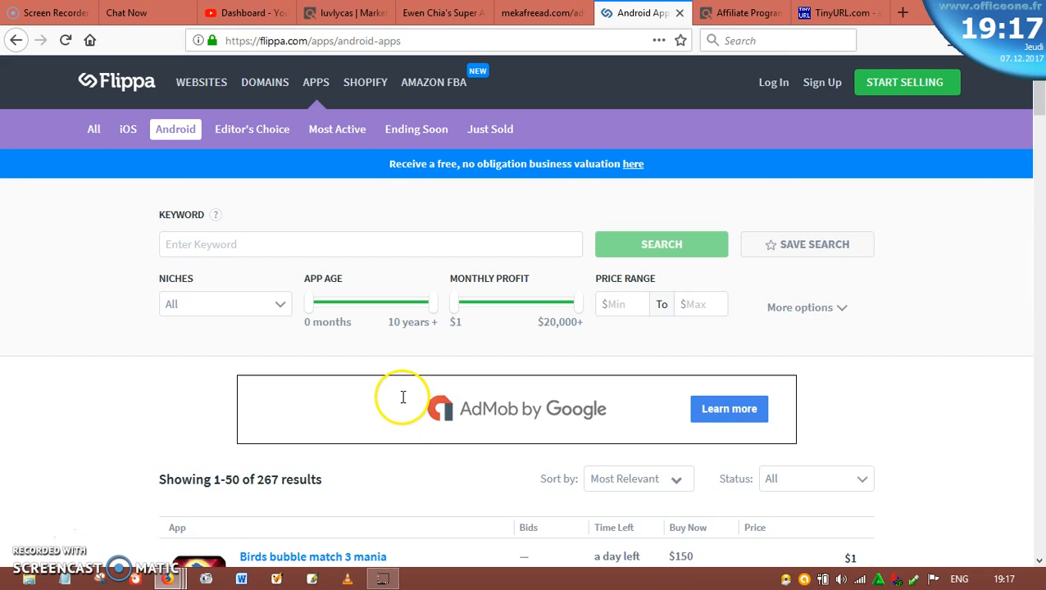
pyautogui.moveTo(400, 388)
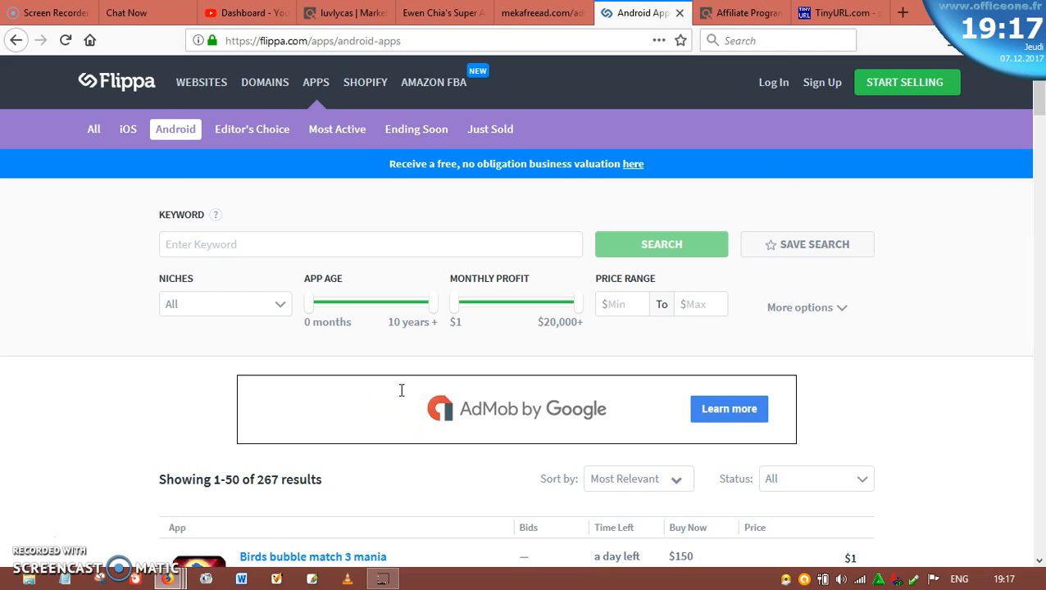
pyautogui.moveTo(65, 345)
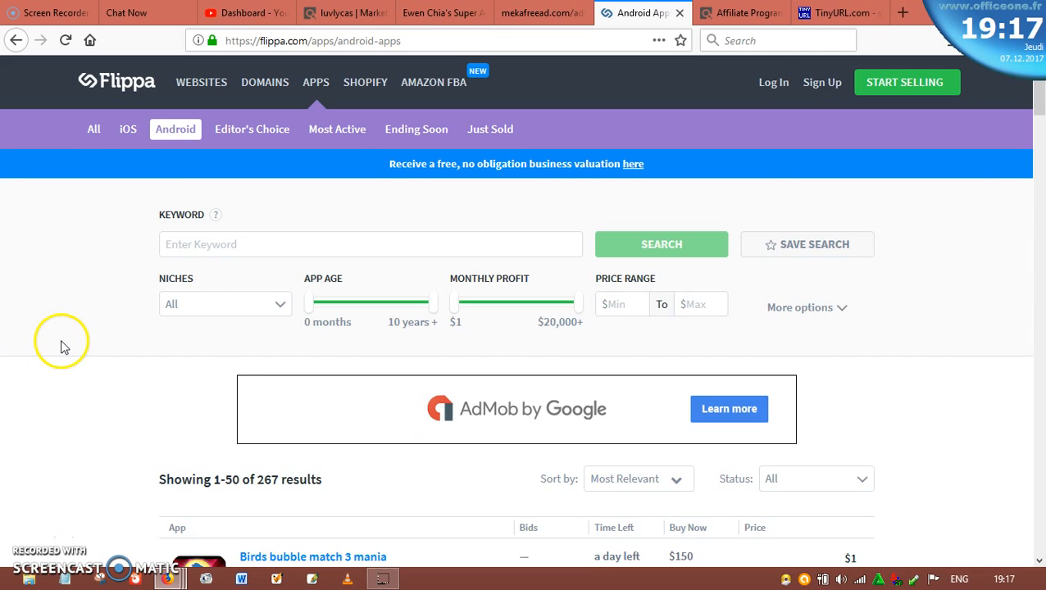
pyautogui.moveTo(72, 350)
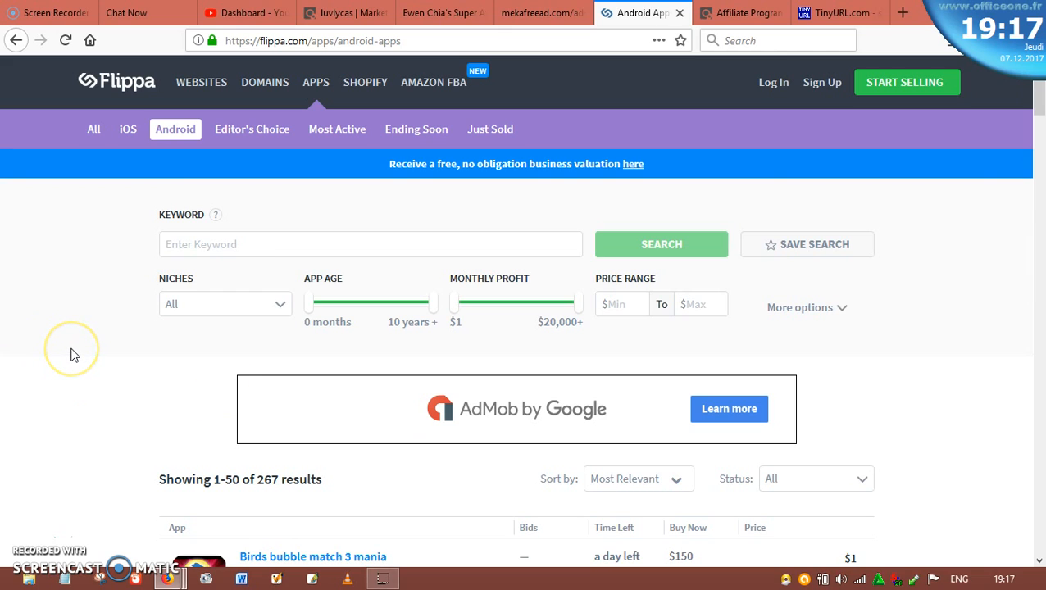
pyautogui.moveTo(74, 354)
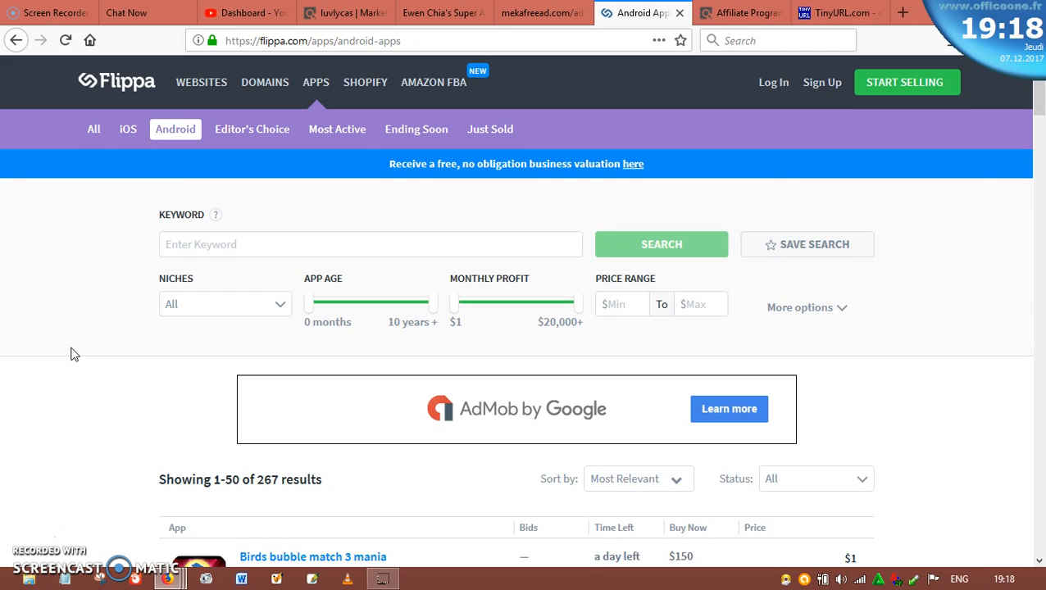
pyautogui.moveTo(152, 365)
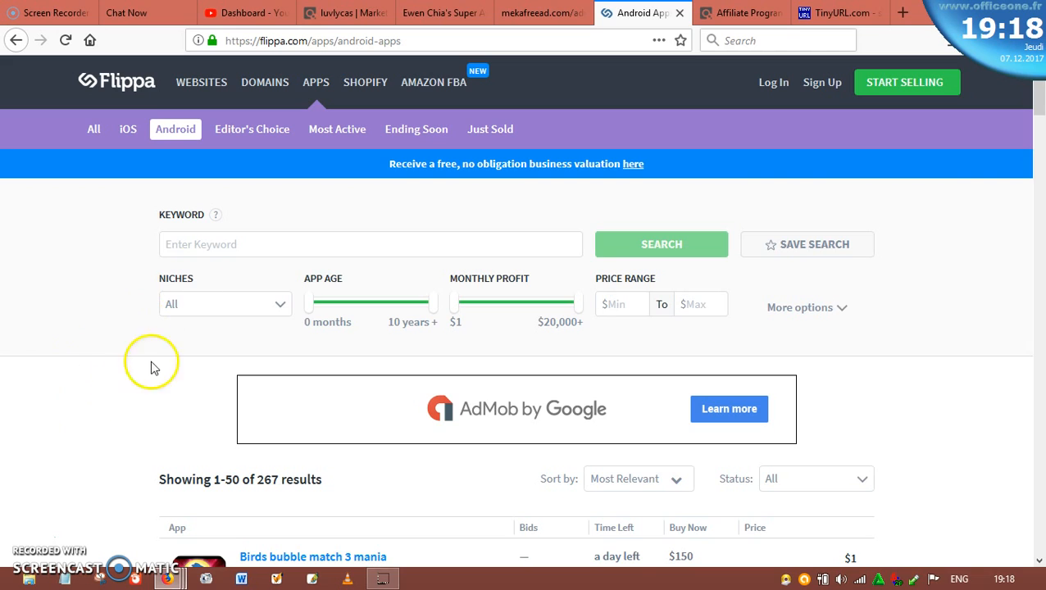
pyautogui.moveTo(280, 316)
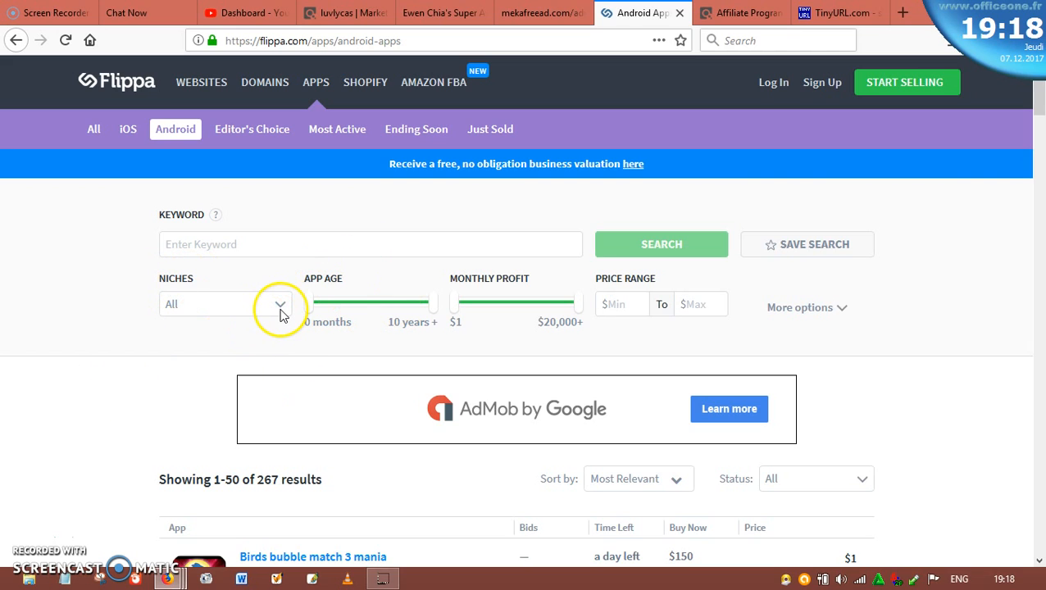
pyautogui.moveTo(287, 326)
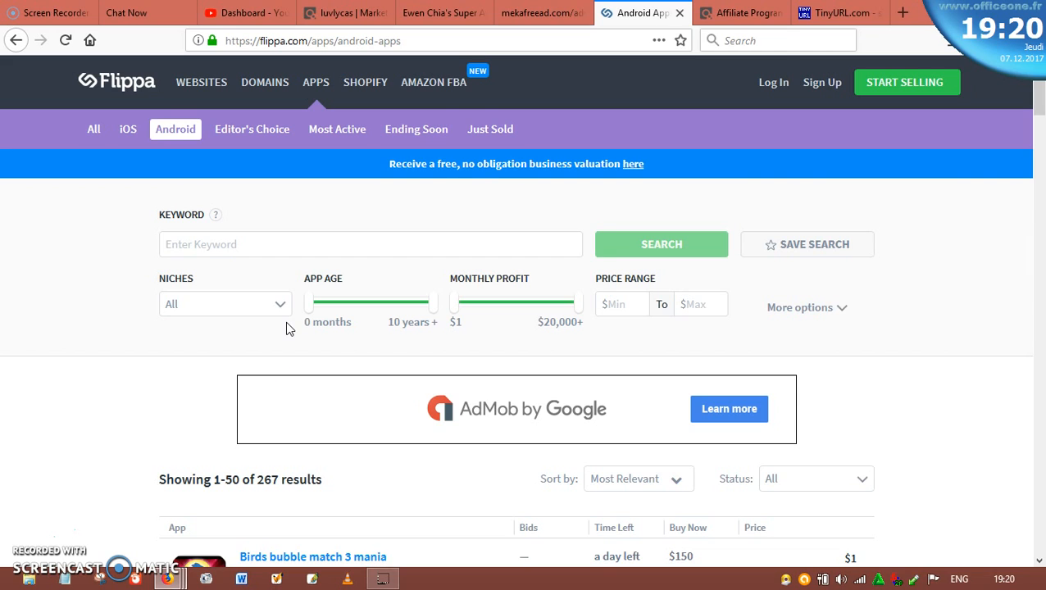
pyautogui.moveTo(465, 256)
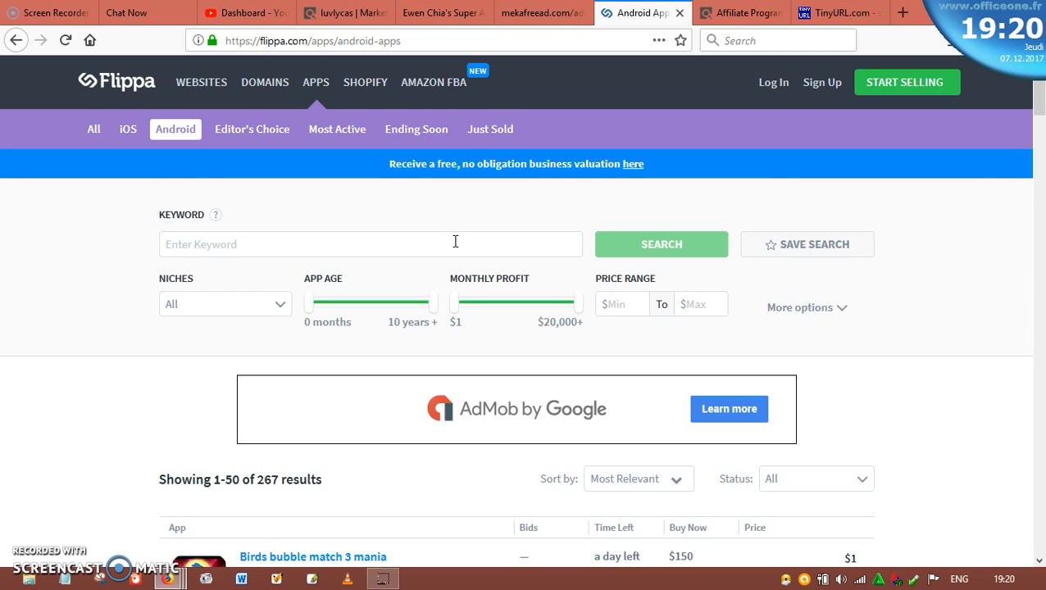
pyautogui.moveTo(6, 510)
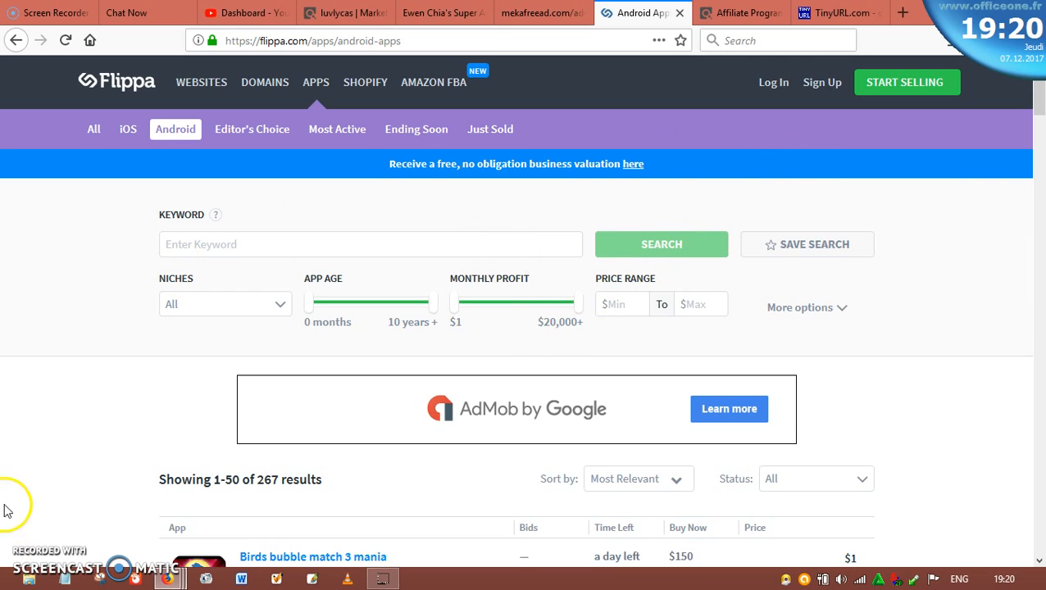